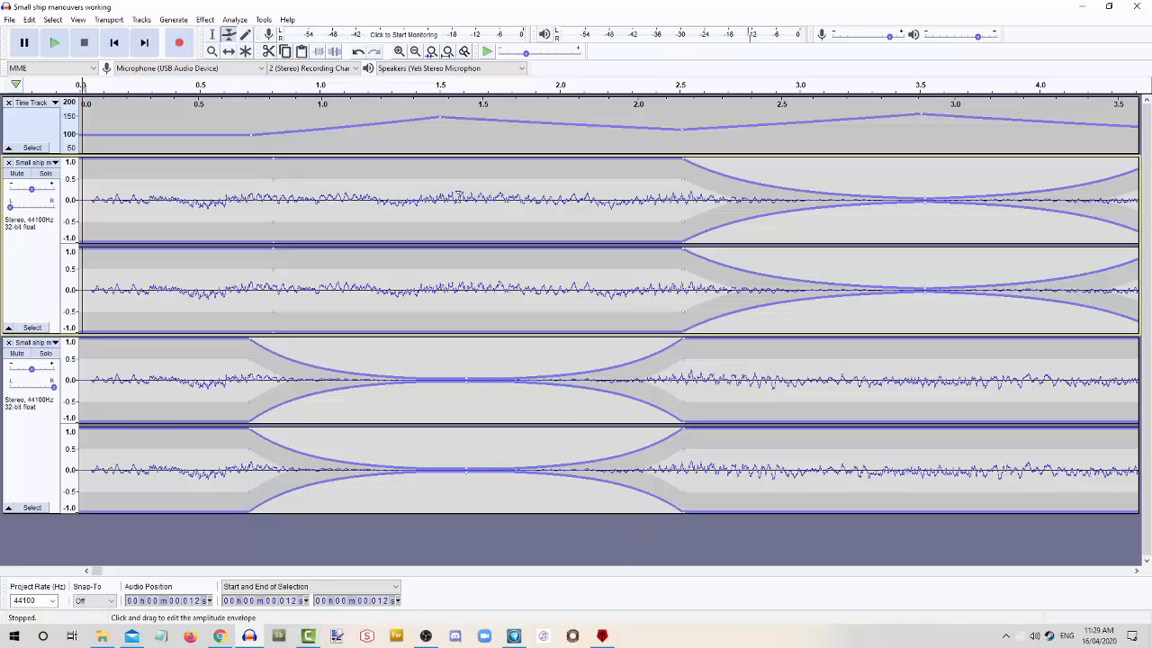
mouse_move(713, 551)
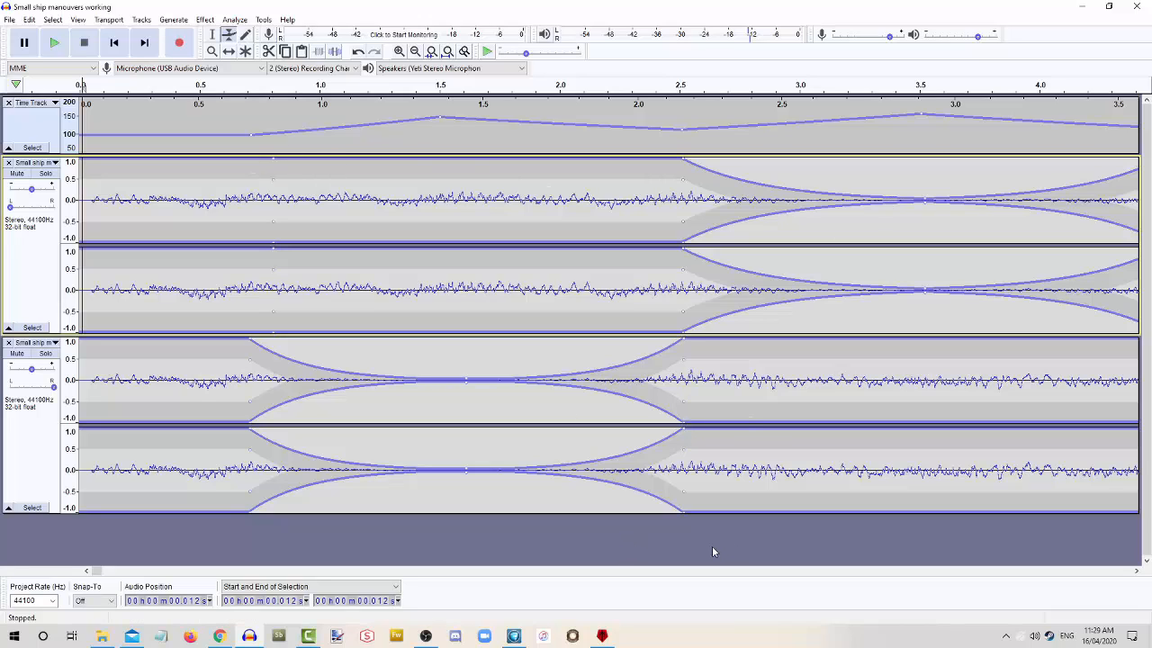
mouse_move(695, 547)
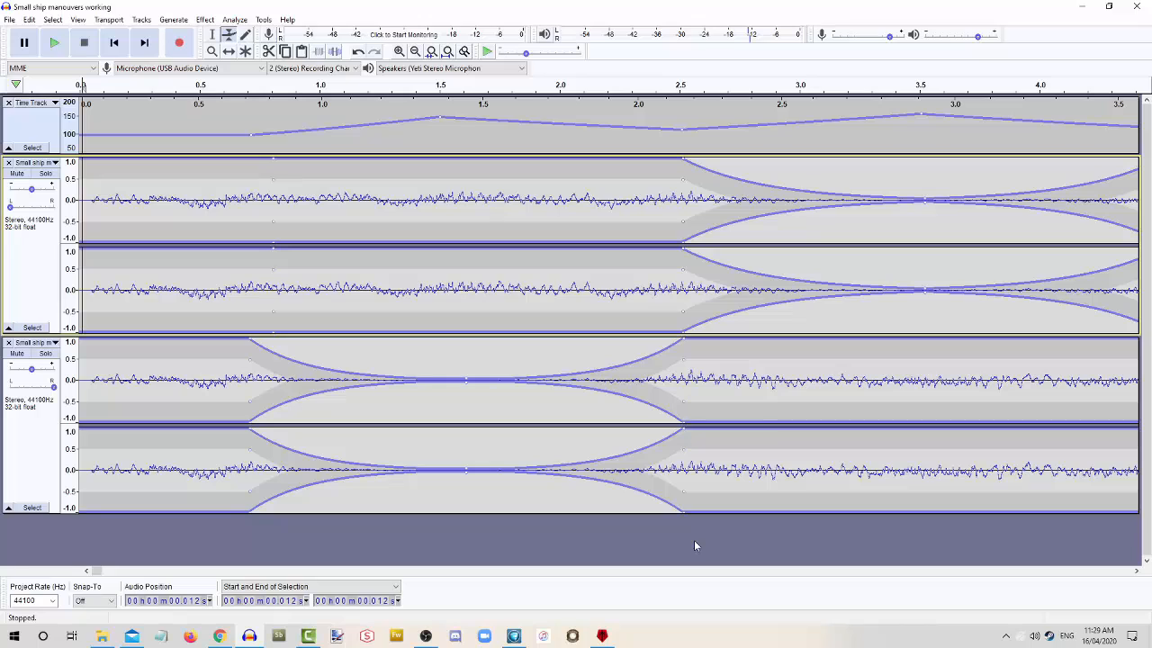
mouse_move(394, 552)
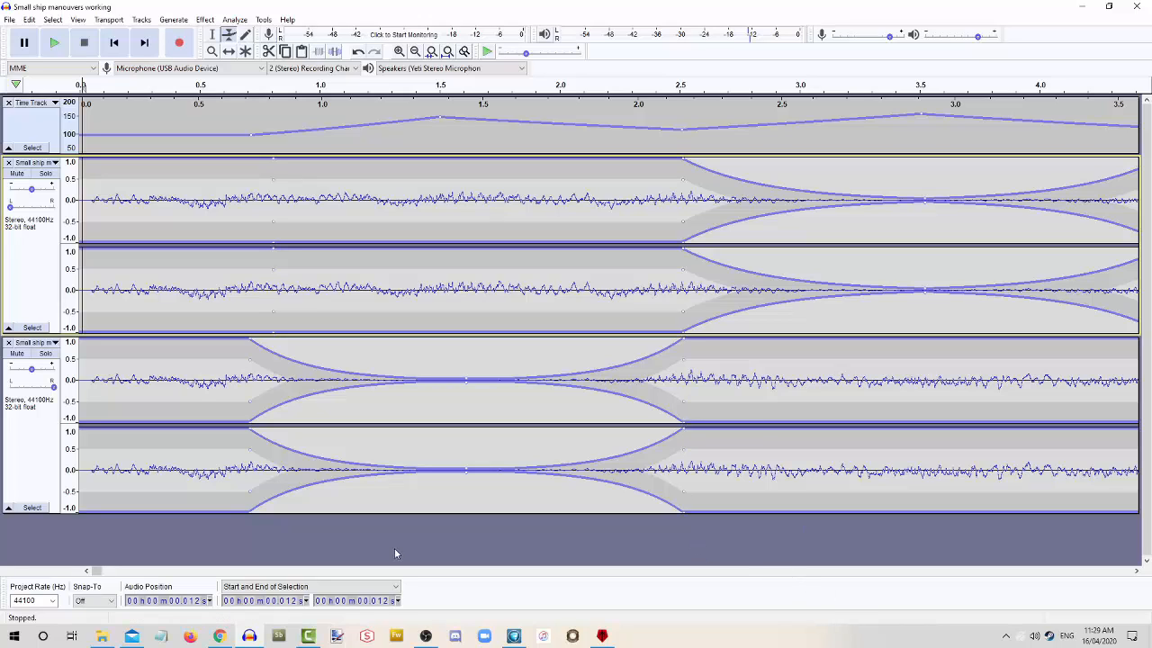
mouse_move(655, 553)
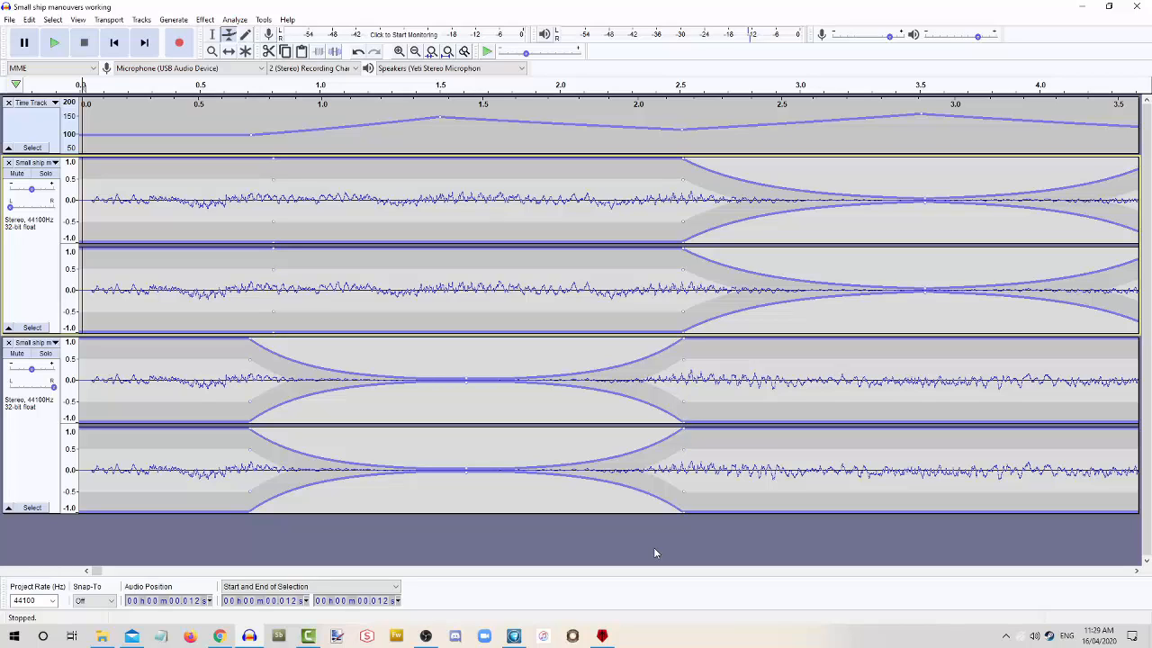
mouse_move(432, 6)
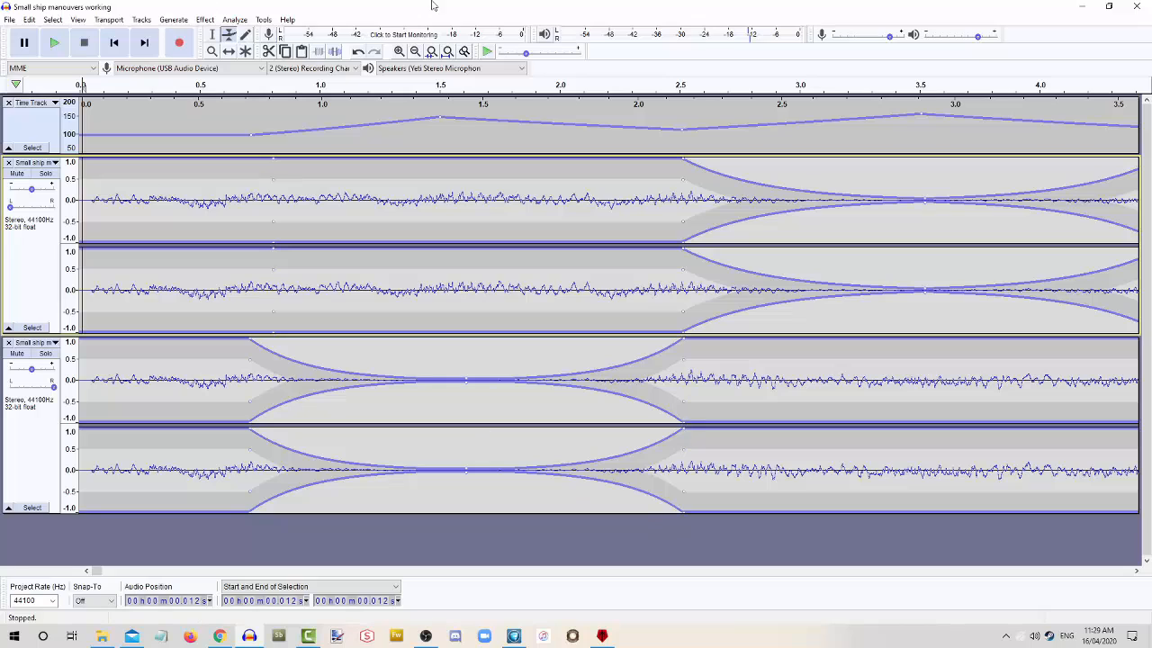
mouse_move(399, 7)
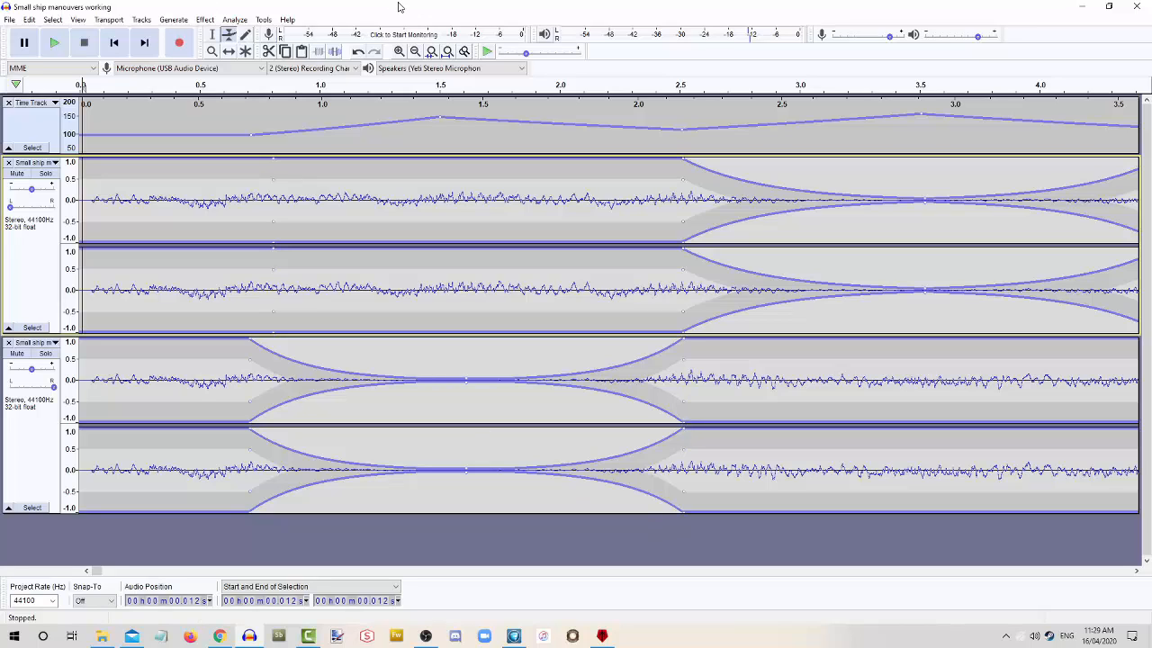
mouse_move(54, 43)
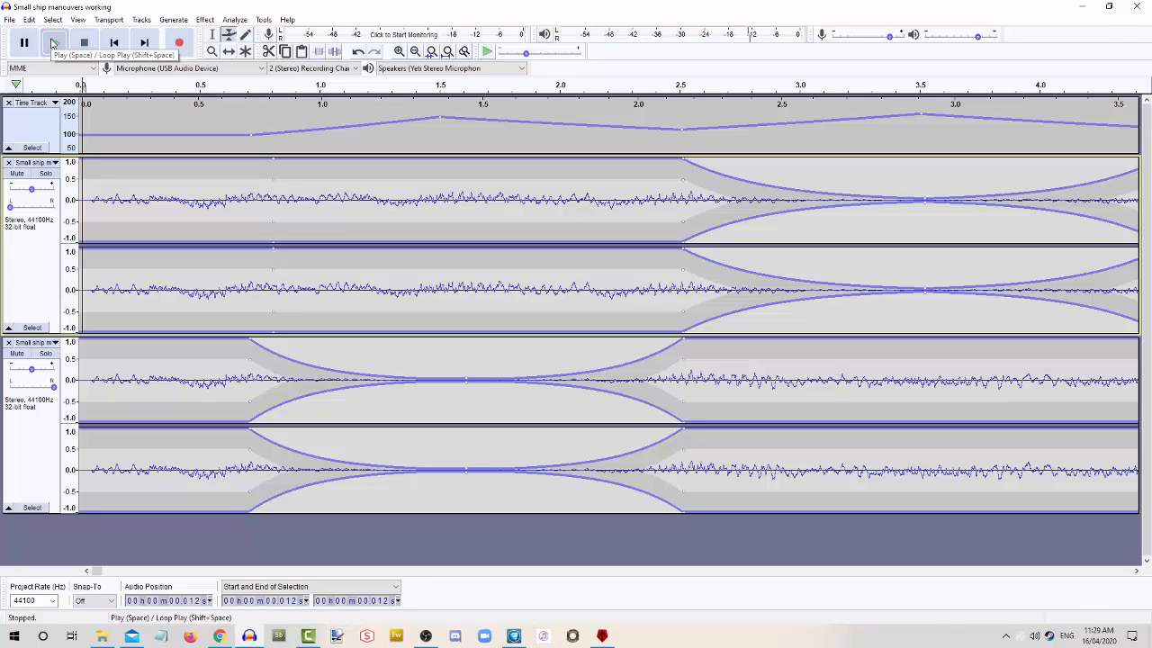
- Play back the whole ship manoeuvres mix, stop it, and step the playhead into the timeline
click(54, 41)
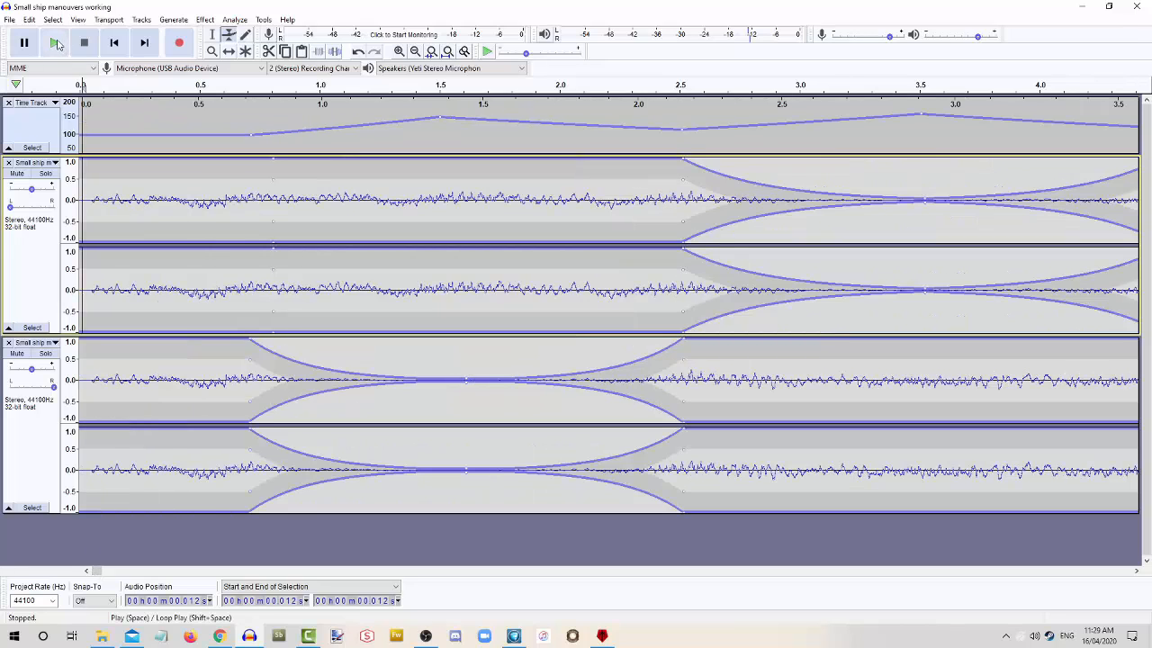
click(54, 43)
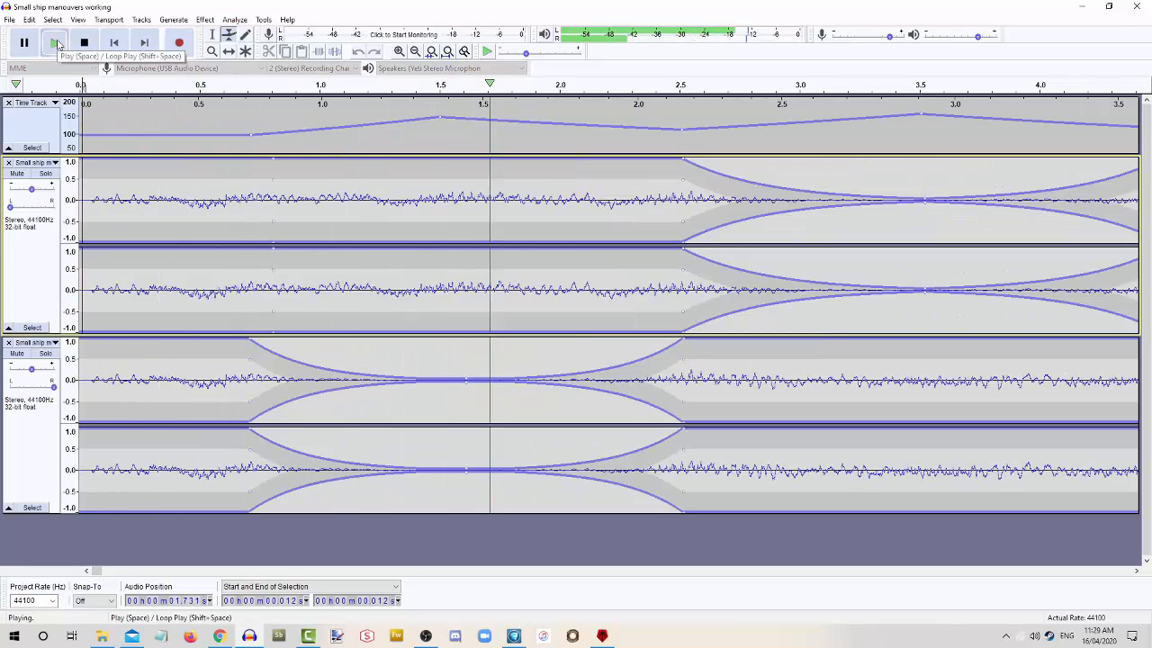
mouse_move(54, 43)
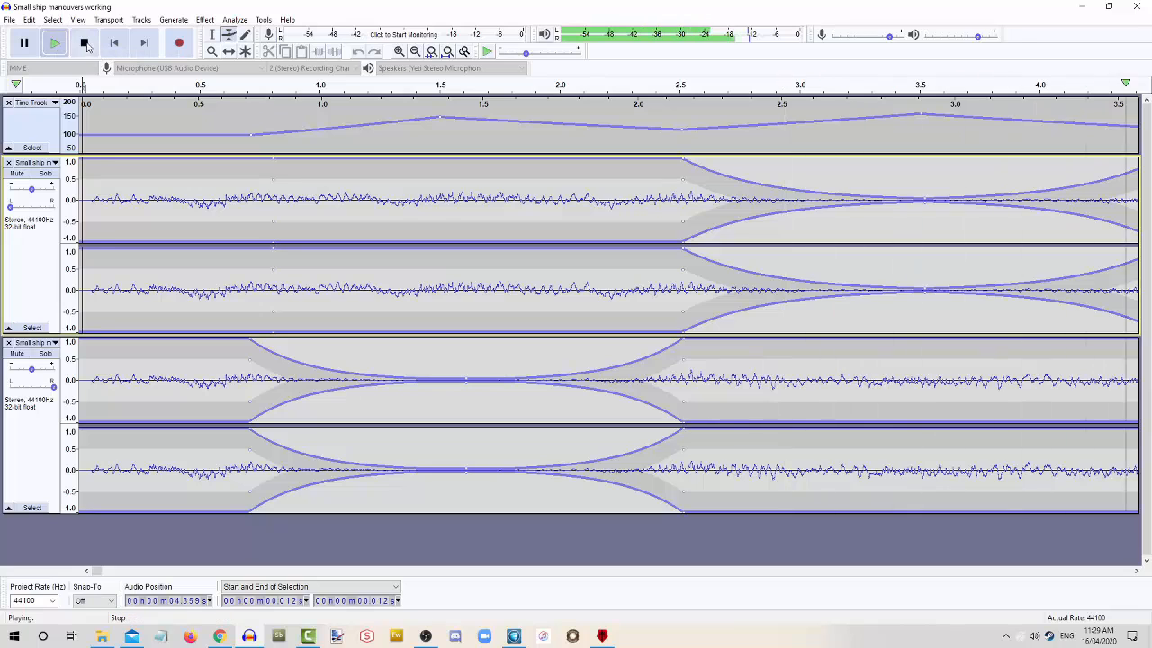
click(83, 43)
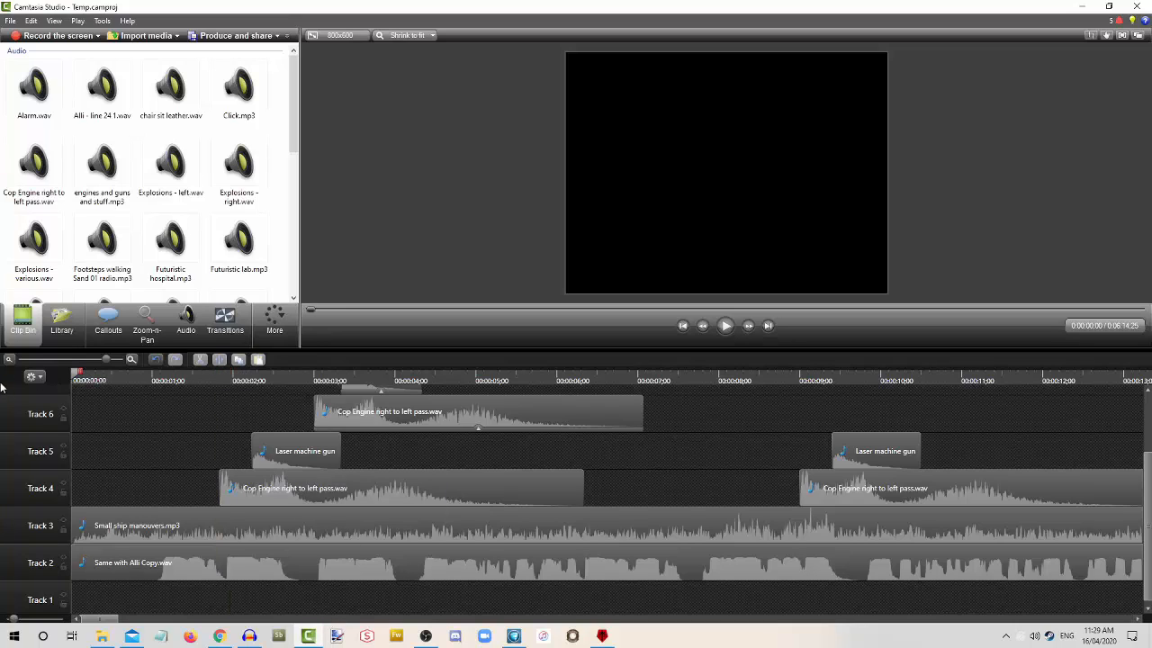
click(126, 380)
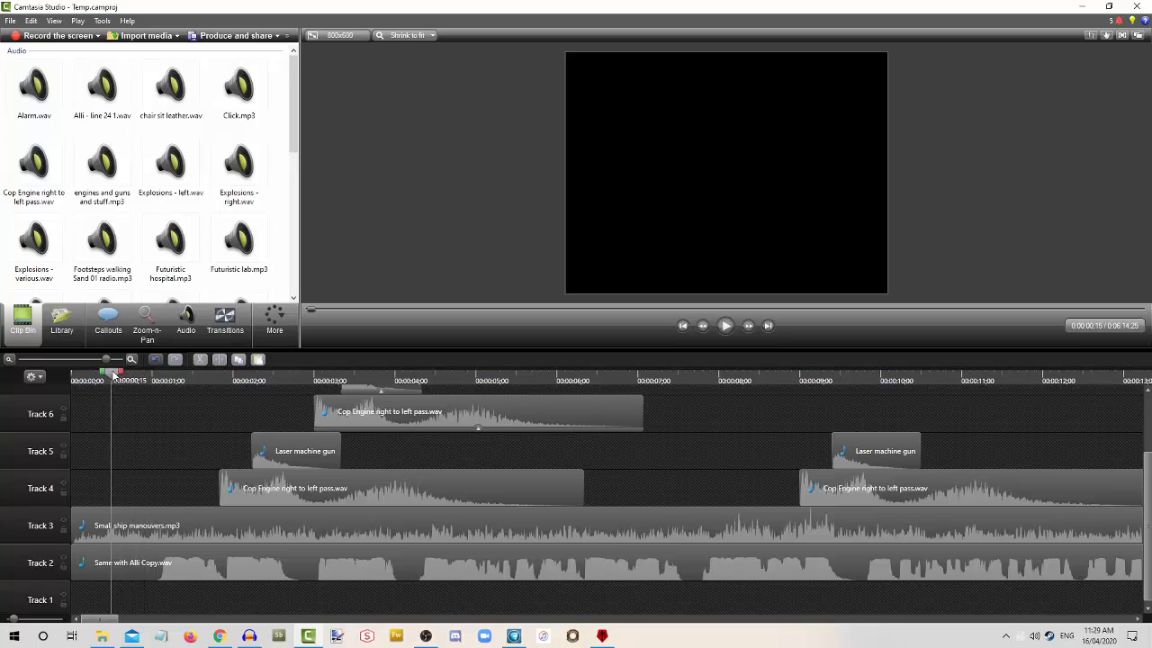
click(209, 369)
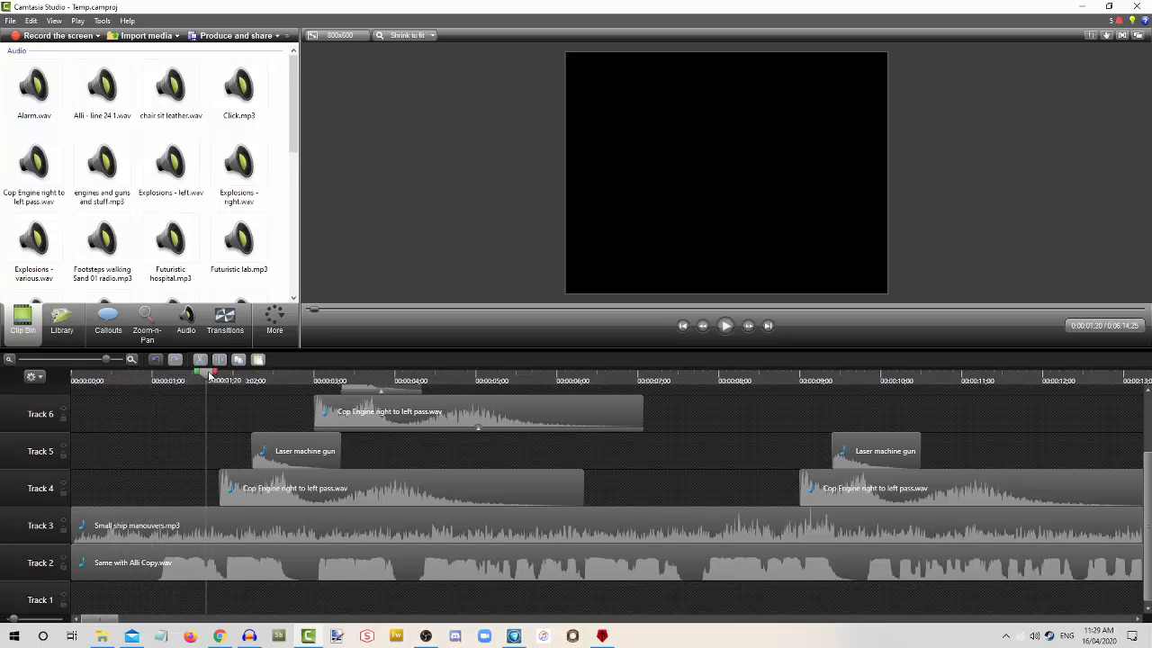
click(281, 380)
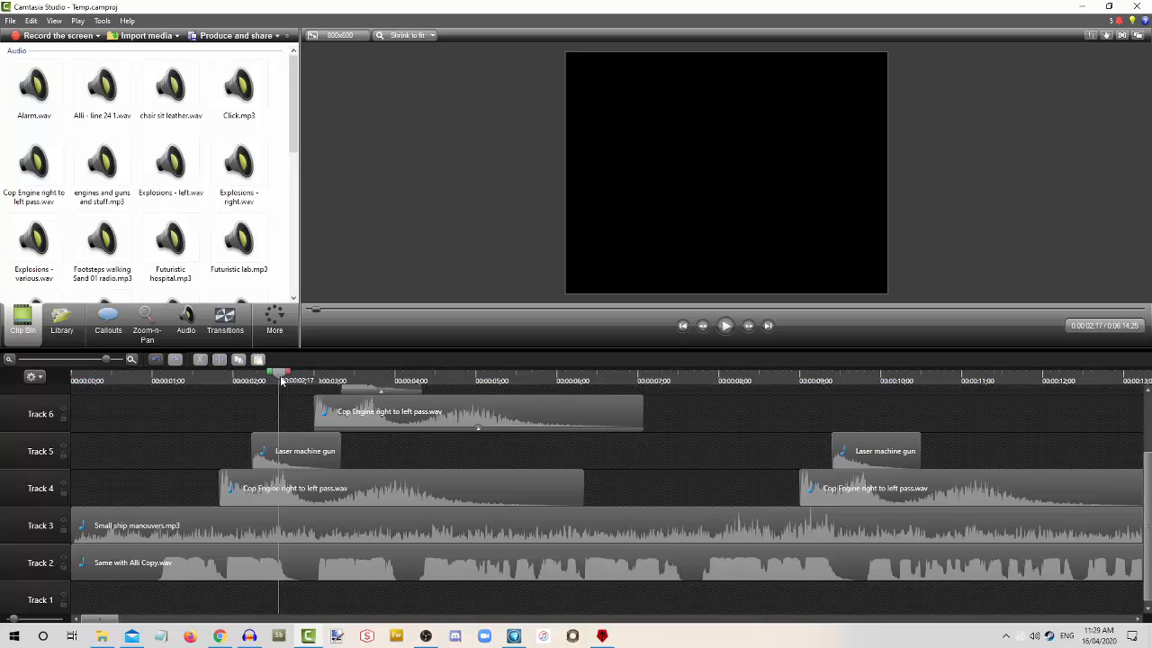
- Preview the sound effects from the start, pause, and jump to a later point in the tracks
click(726, 324)
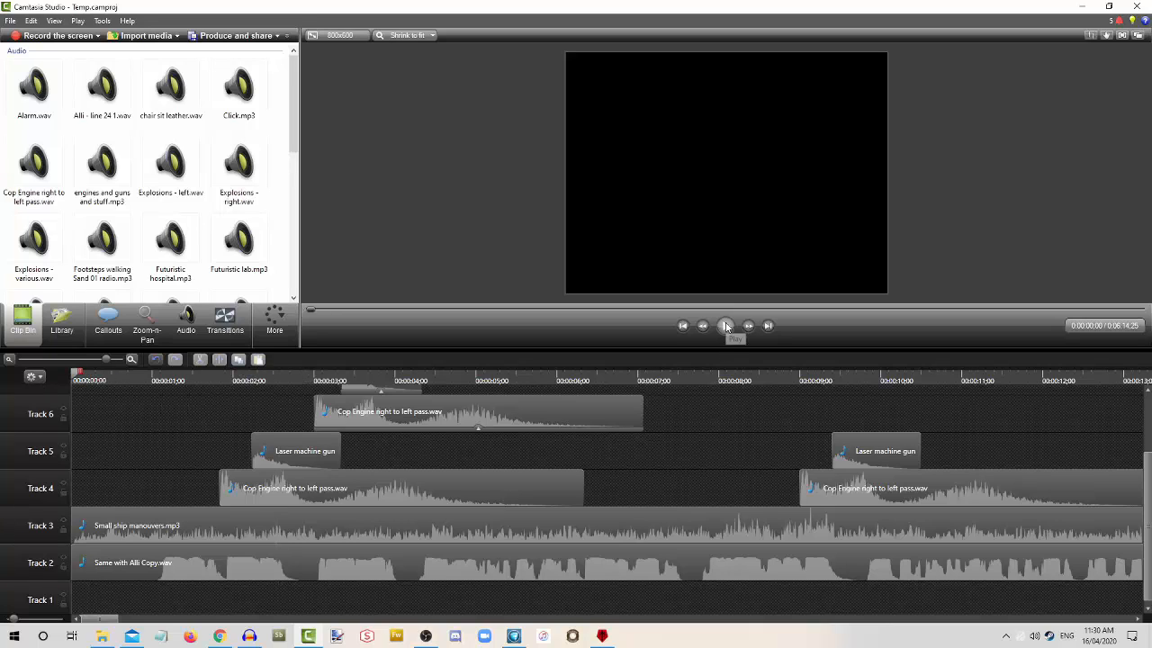
click(726, 325)
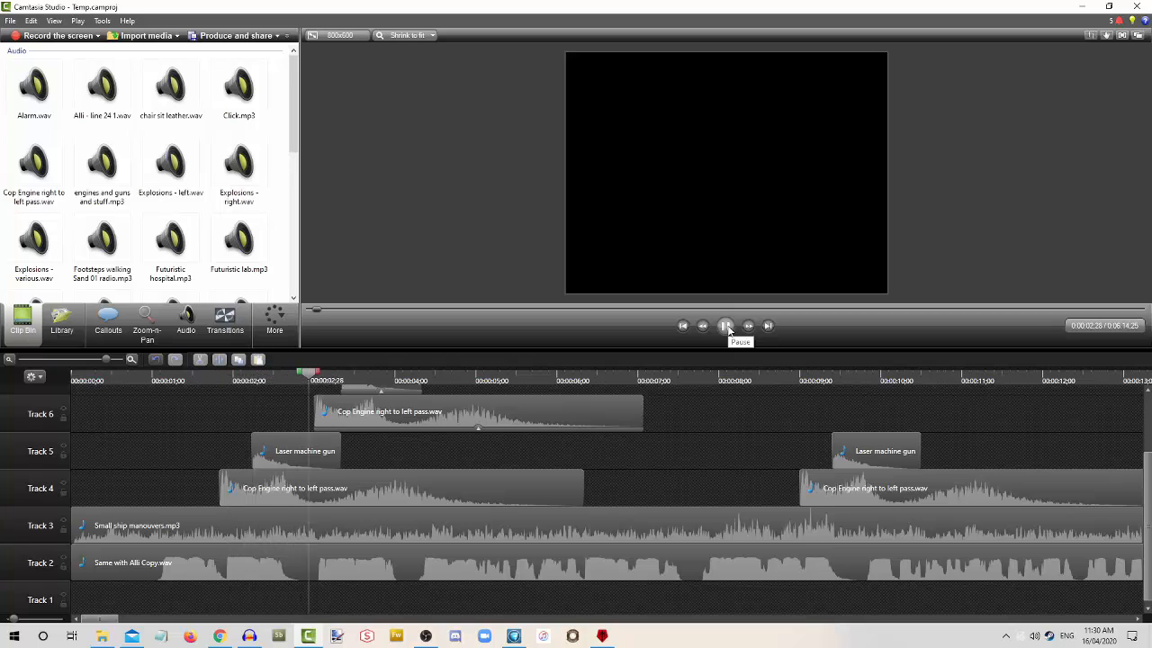
click(726, 324)
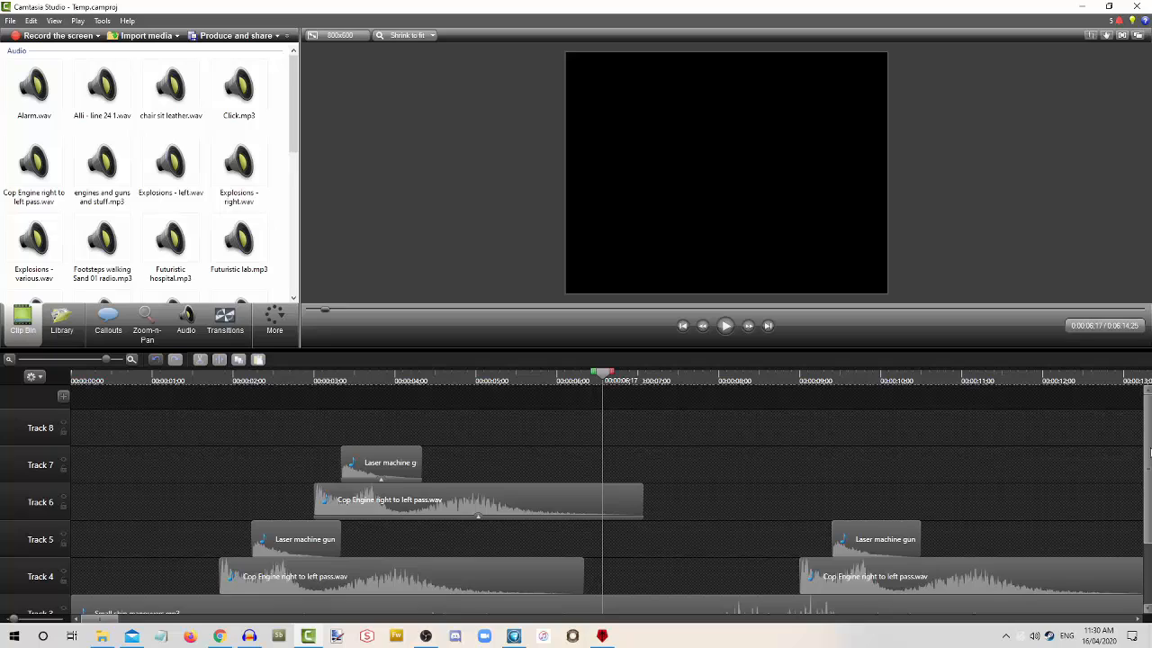
click(765, 369)
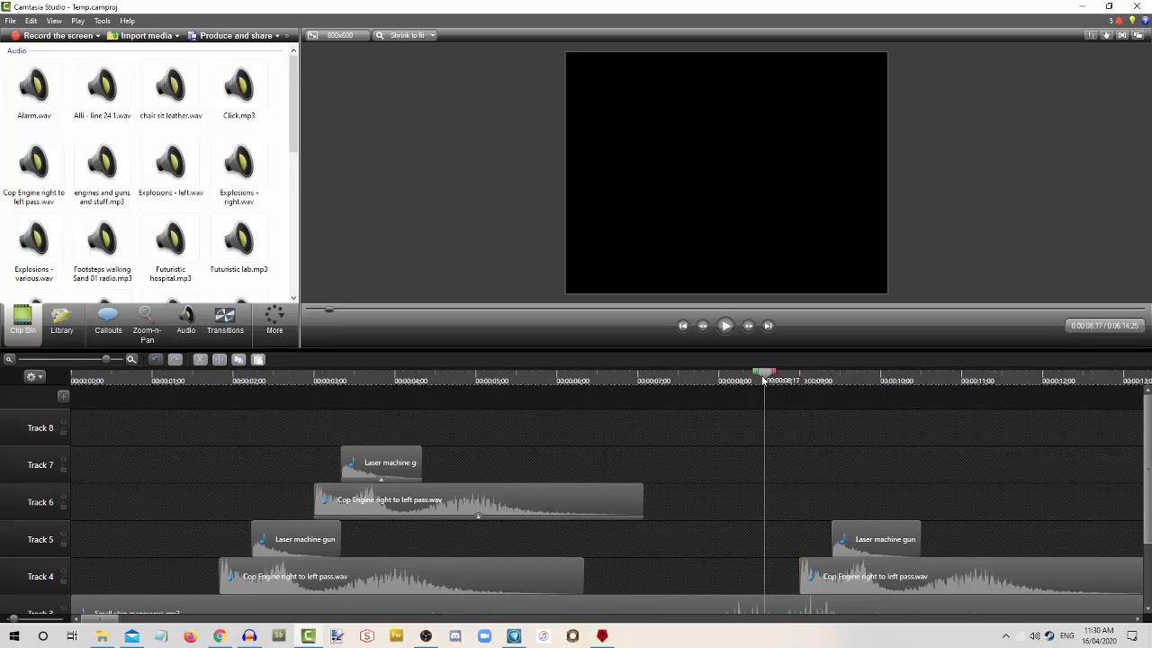
click(590, 371)
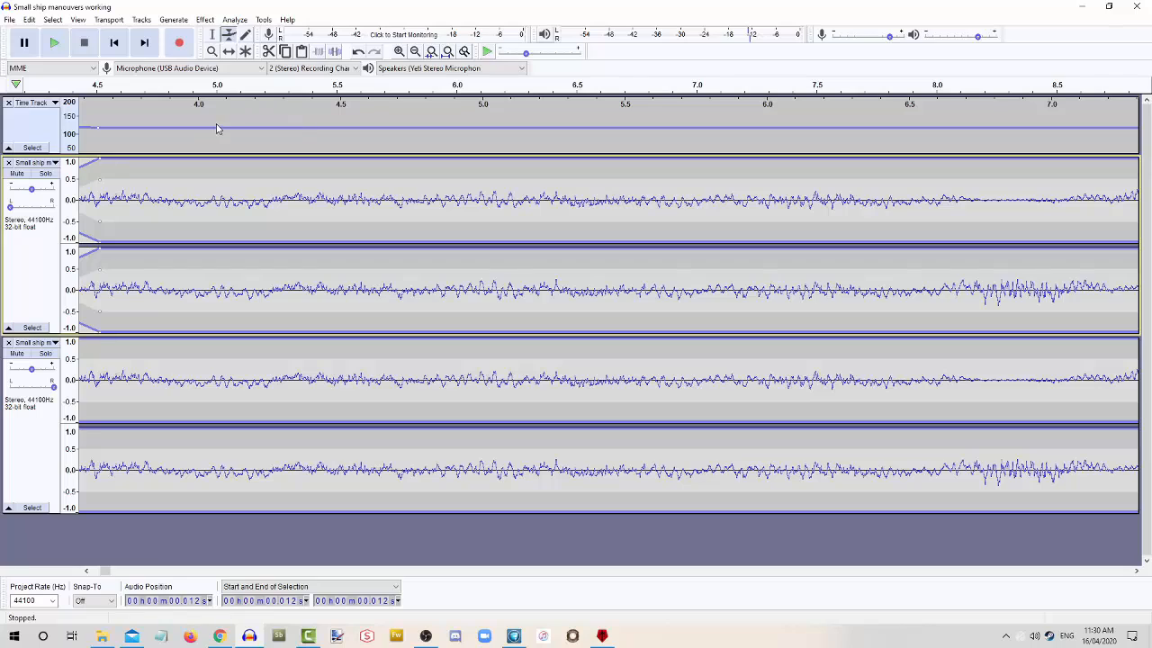
mouse_move(580, 7)
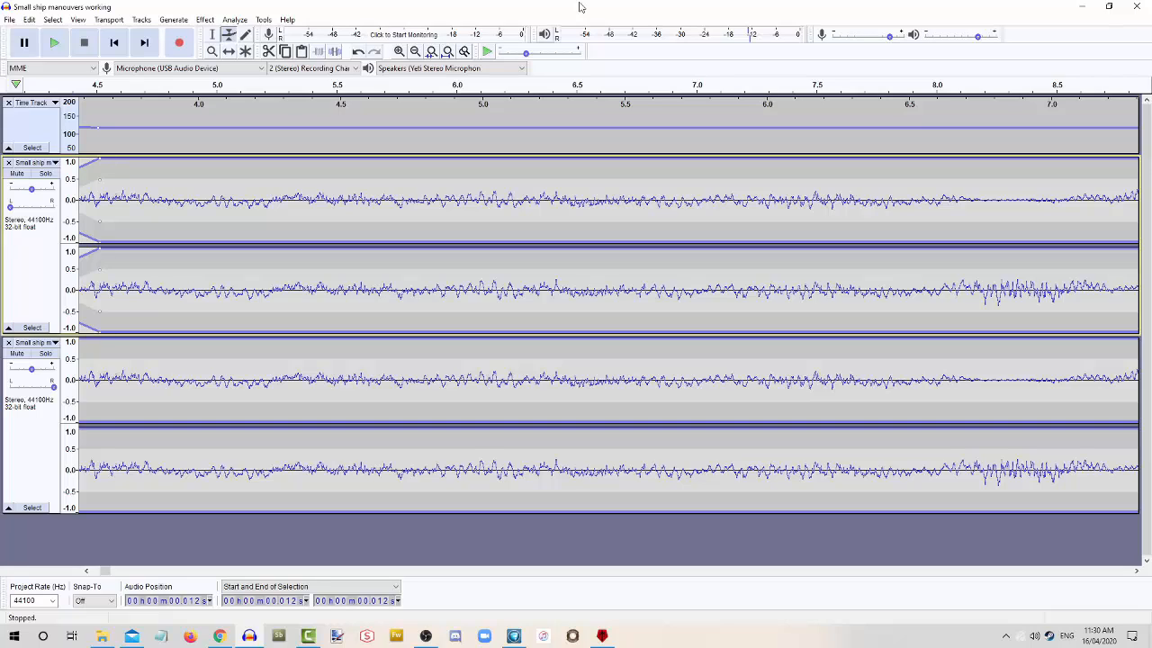
mouse_move(414, 11)
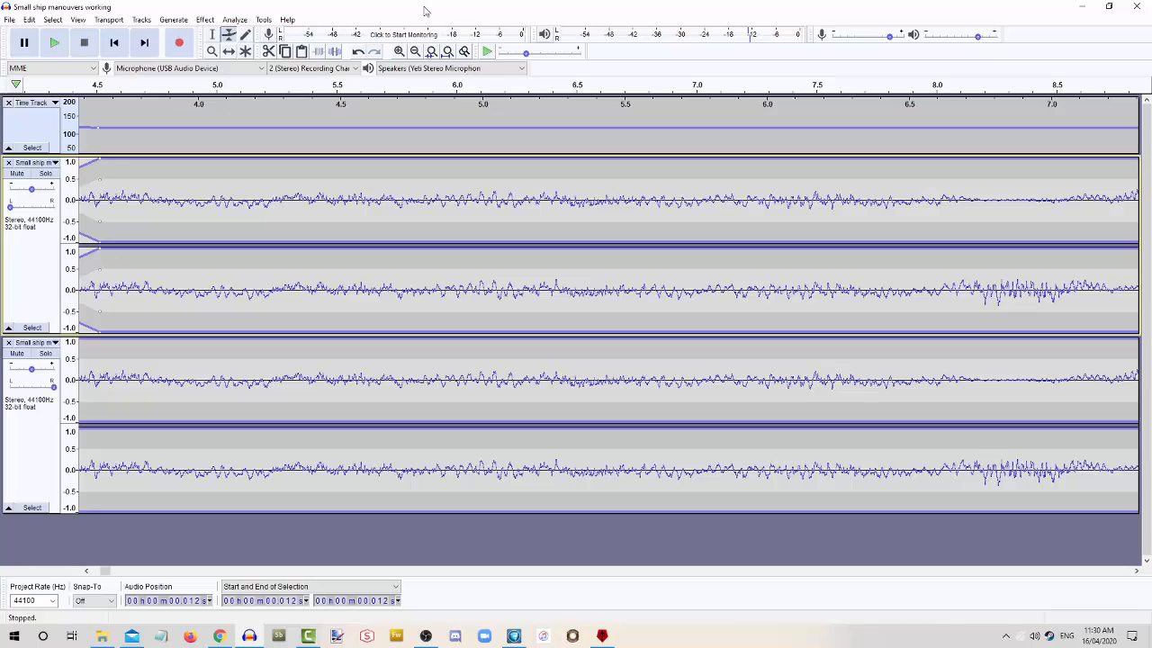
mouse_move(440, 11)
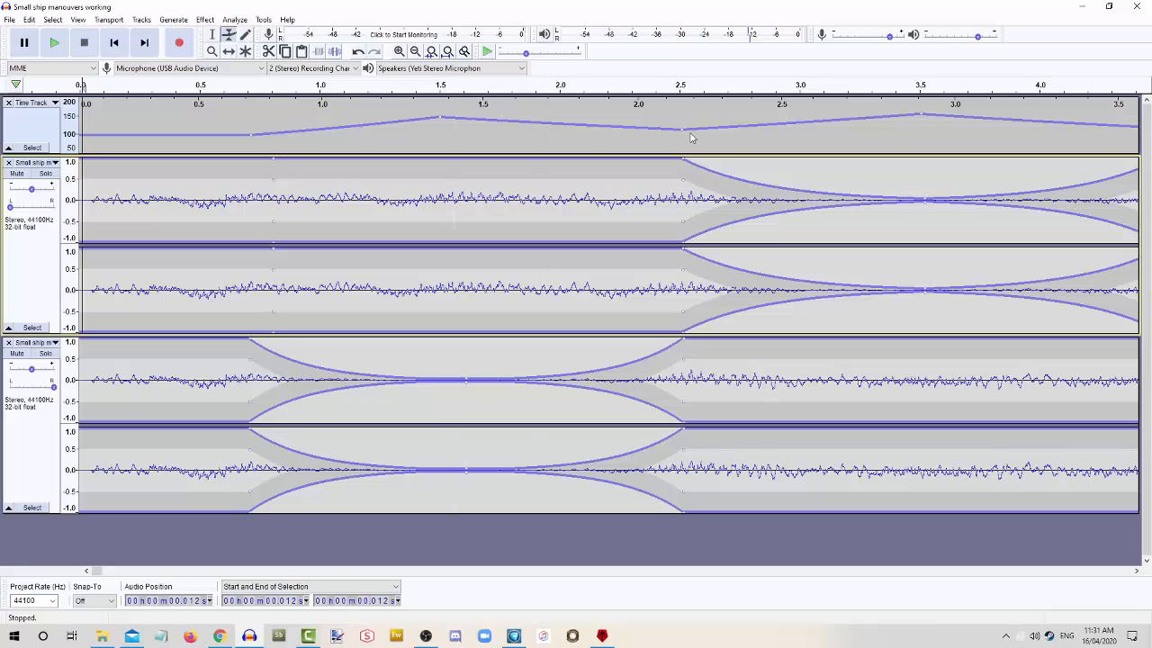
mouse_move(75, 623)
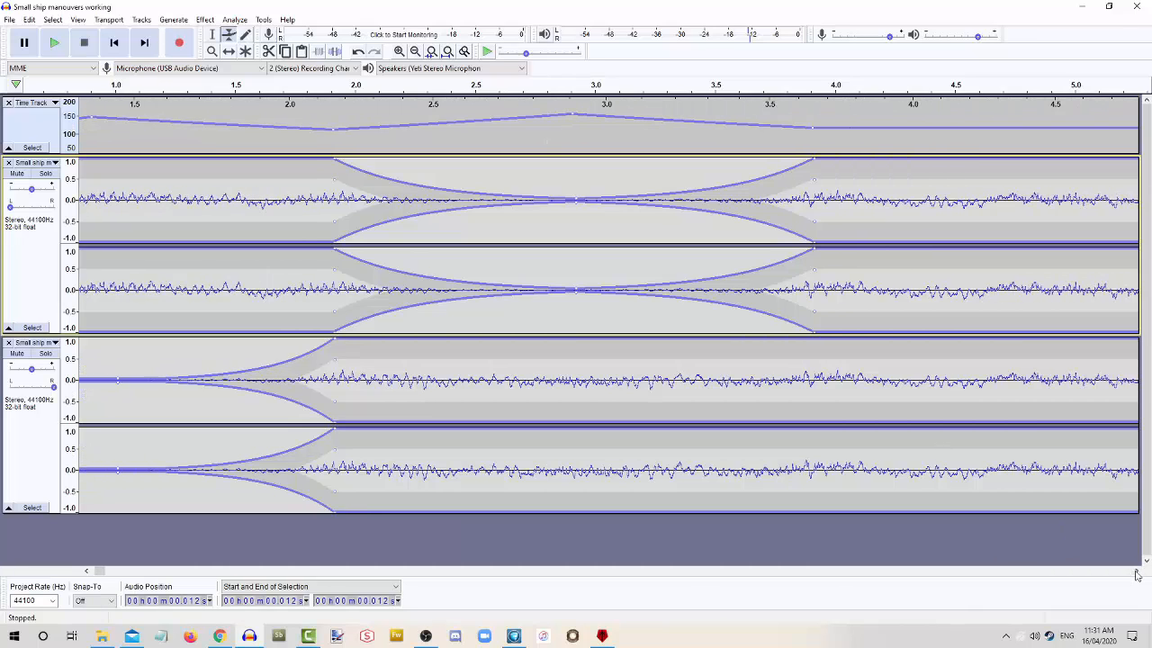
scroll(right, 3)
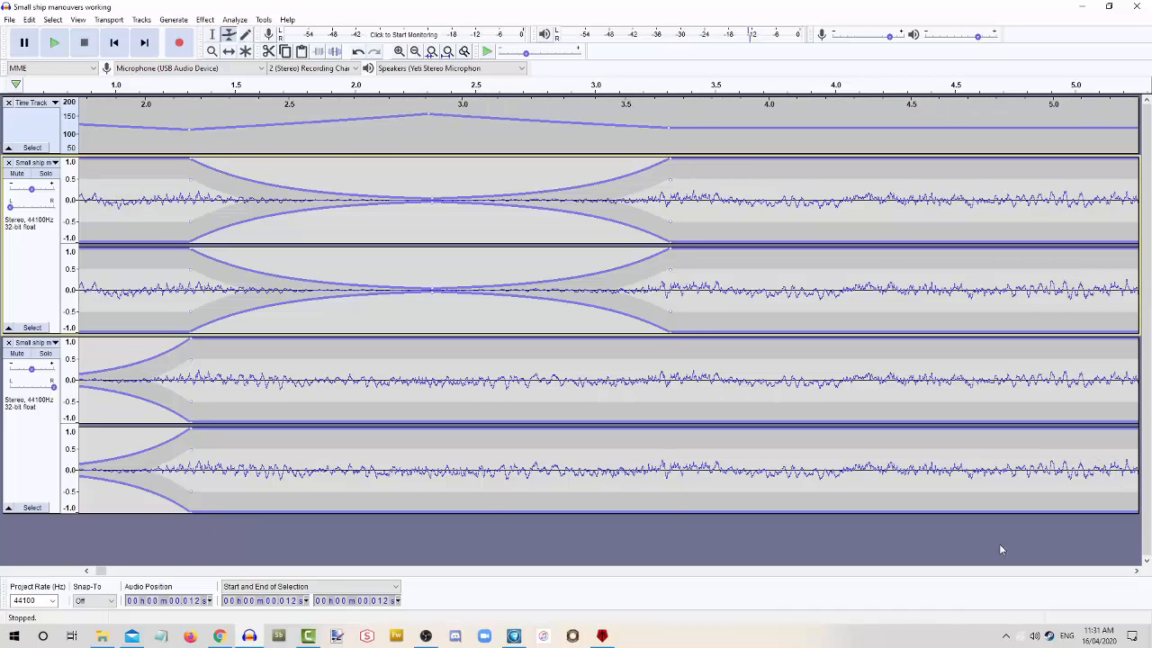
scroll(right, 3)
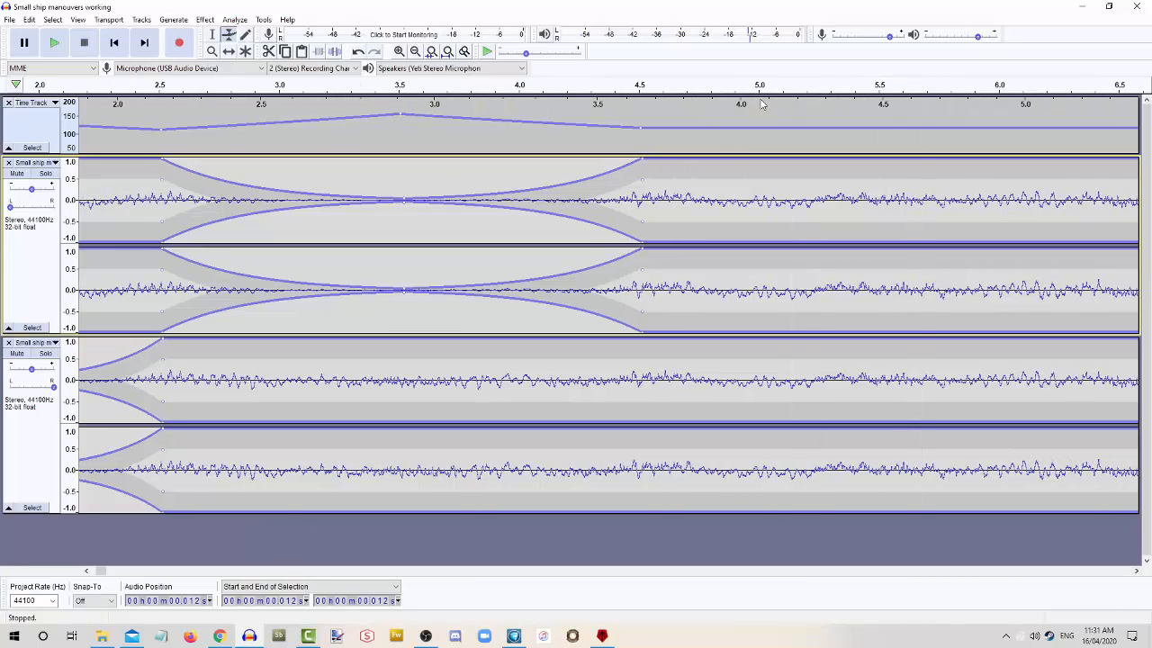
mouse_move(826, 144)
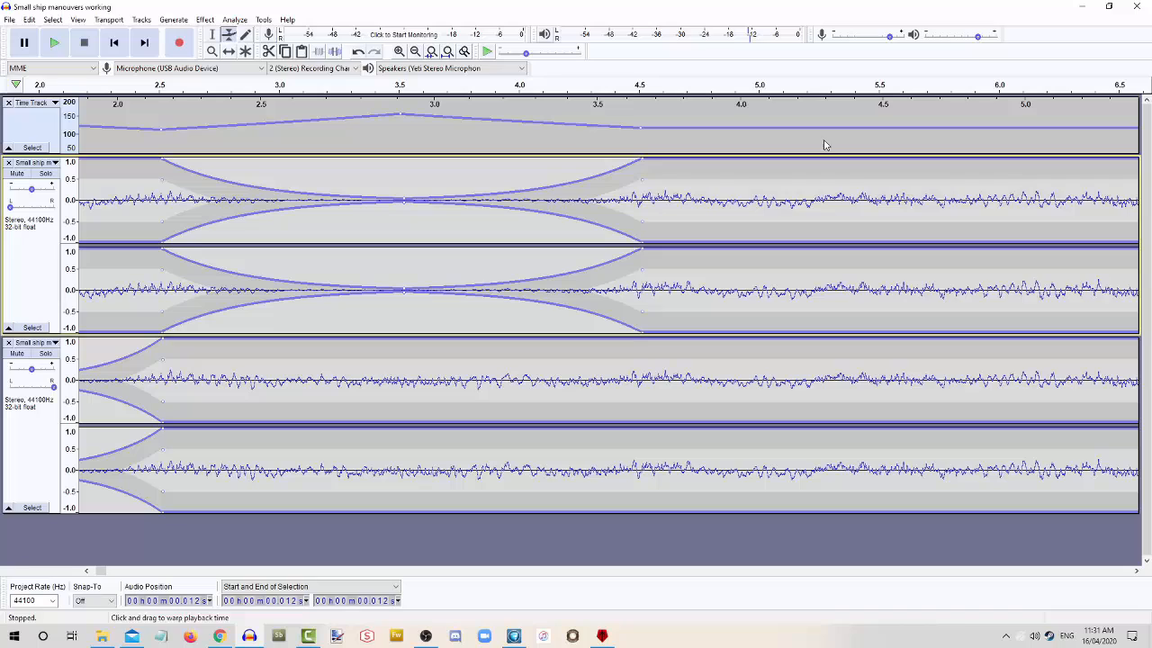
mouse_move(762, 103)
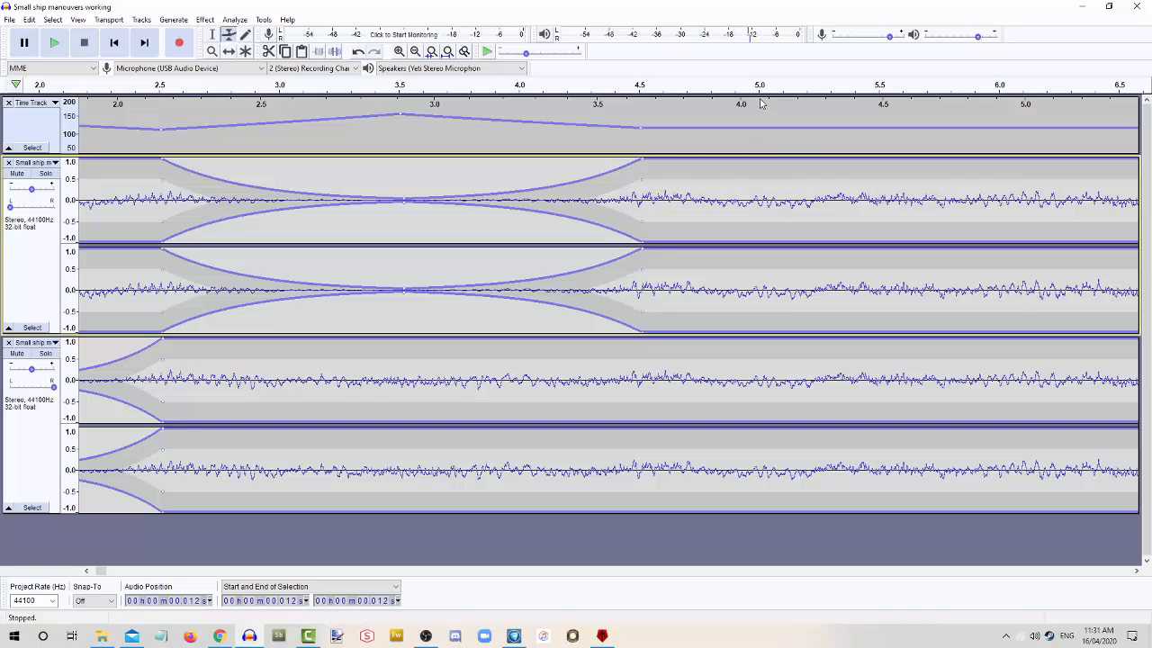
mouse_move(763, 128)
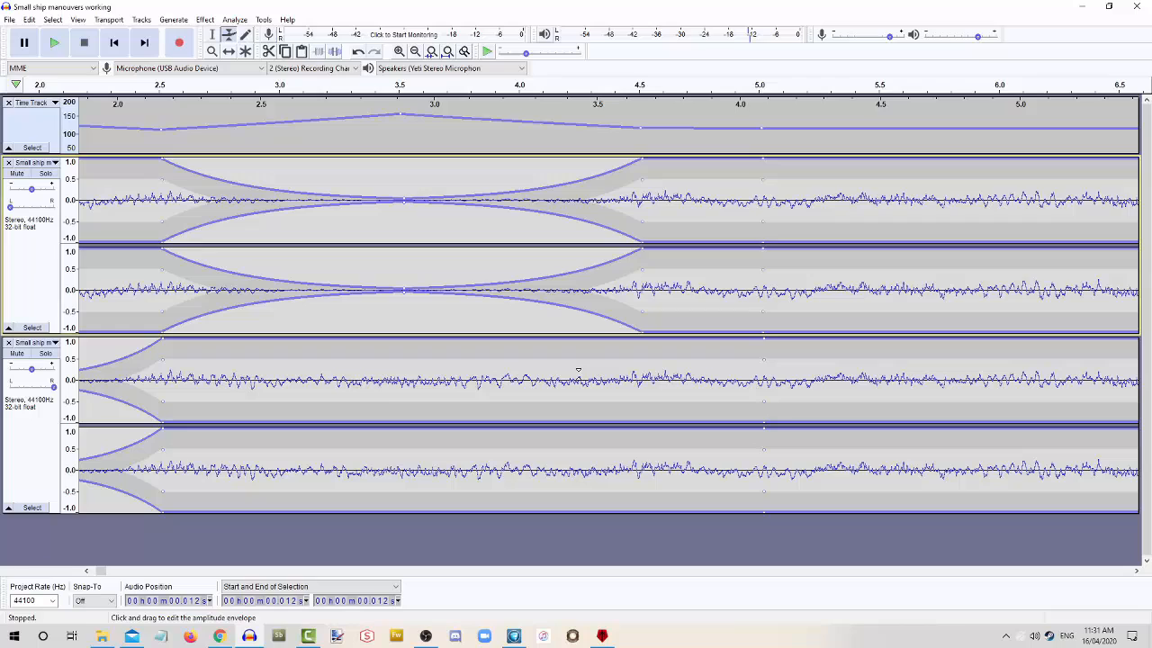
mouse_move(328, 551)
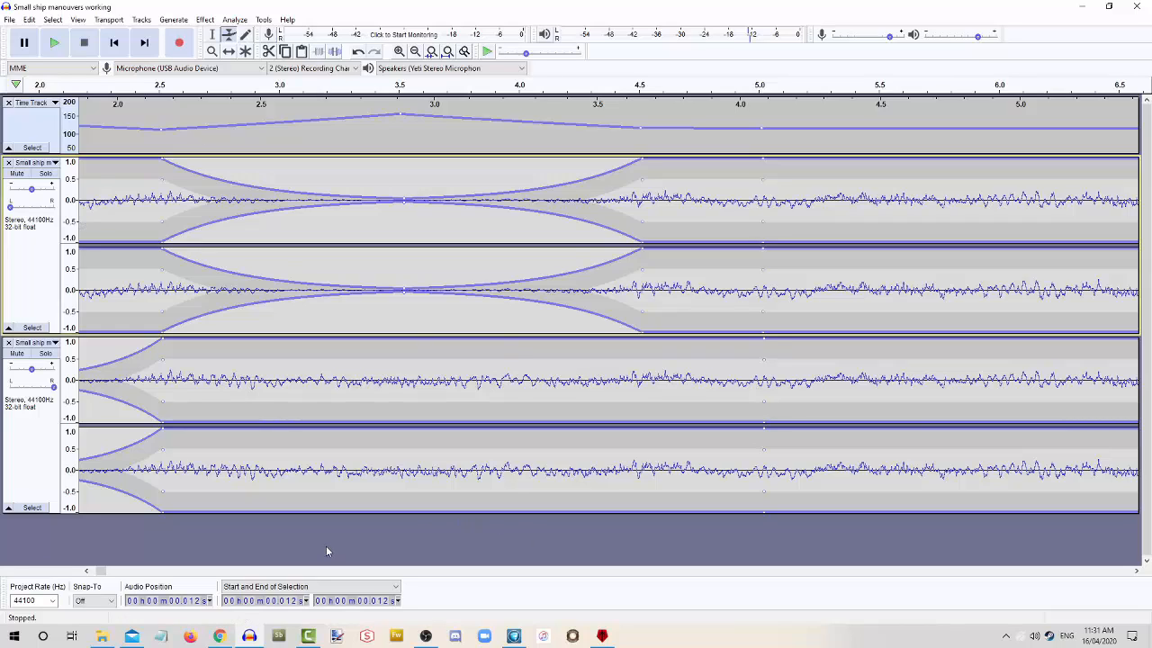
mouse_move(39, 126)
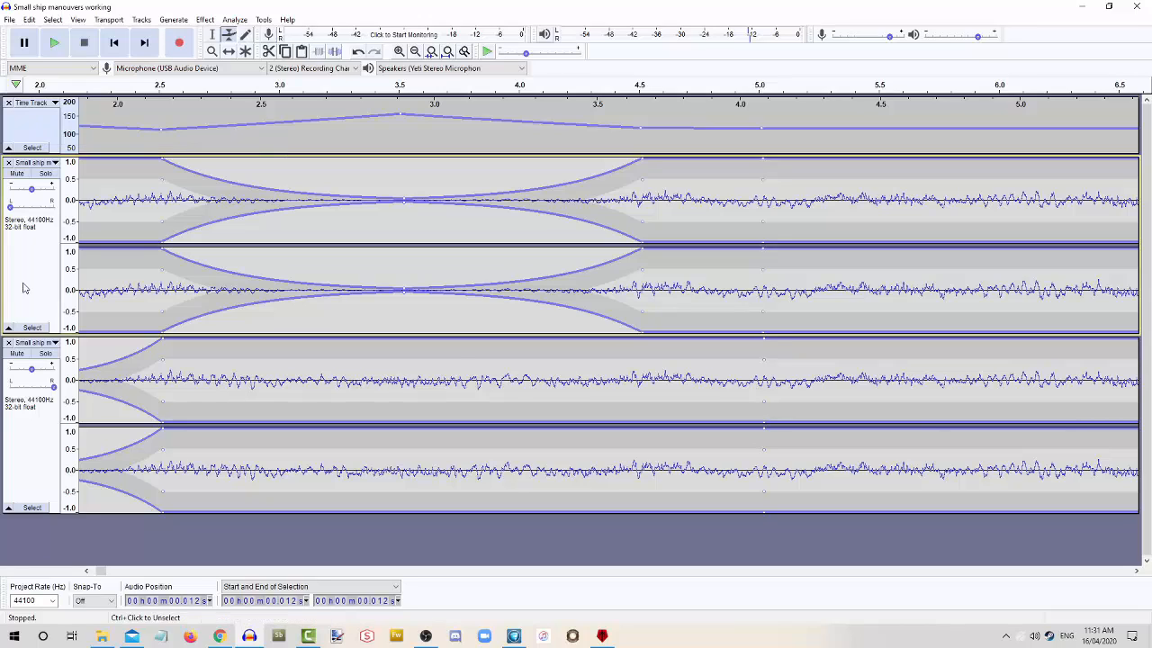
mouse_move(360, 237)
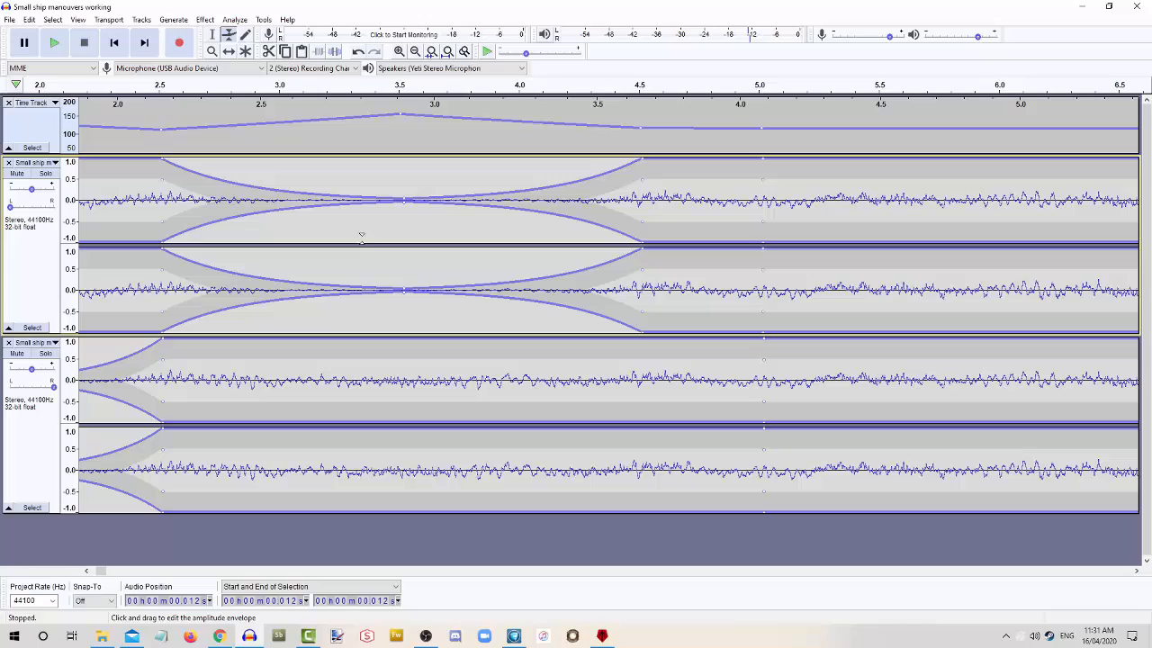
mouse_move(43, 268)
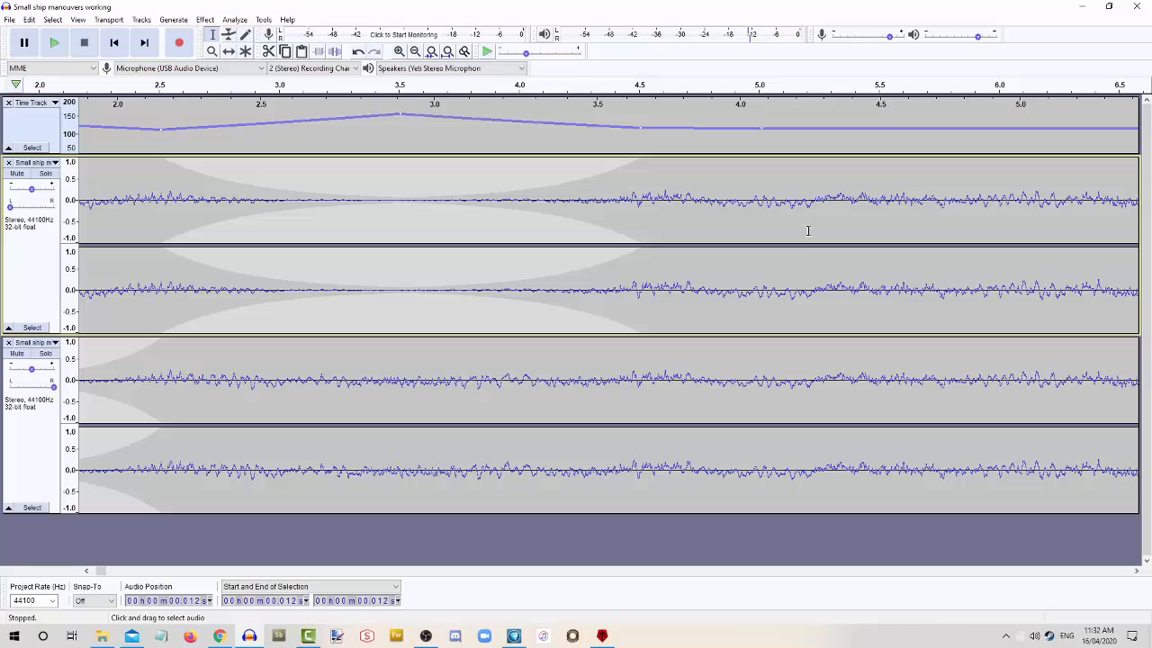
- Scroll further along and lower the time track speed point there with the Envelope tool
click(54, 43)
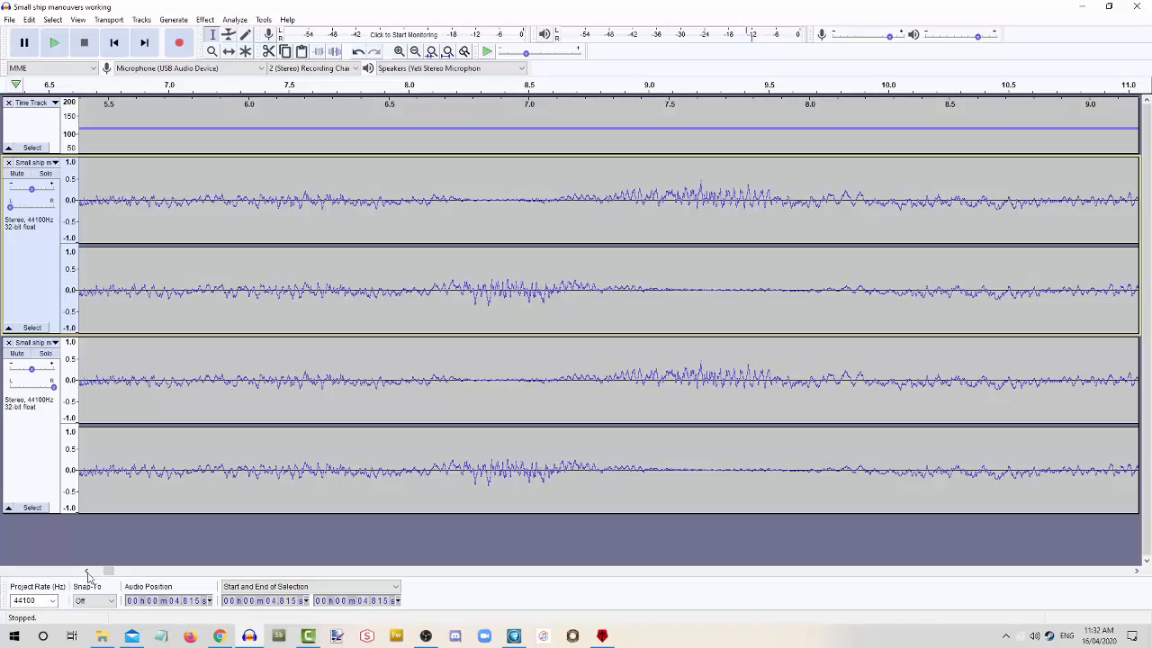
scroll(left, 3)
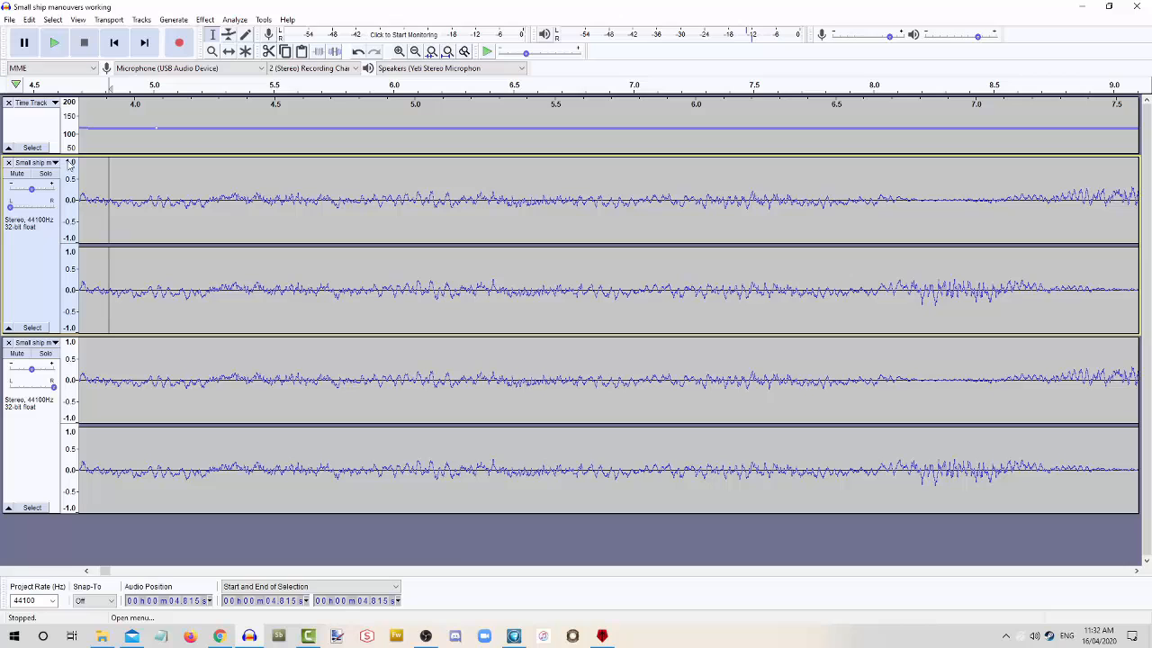
click(229, 34)
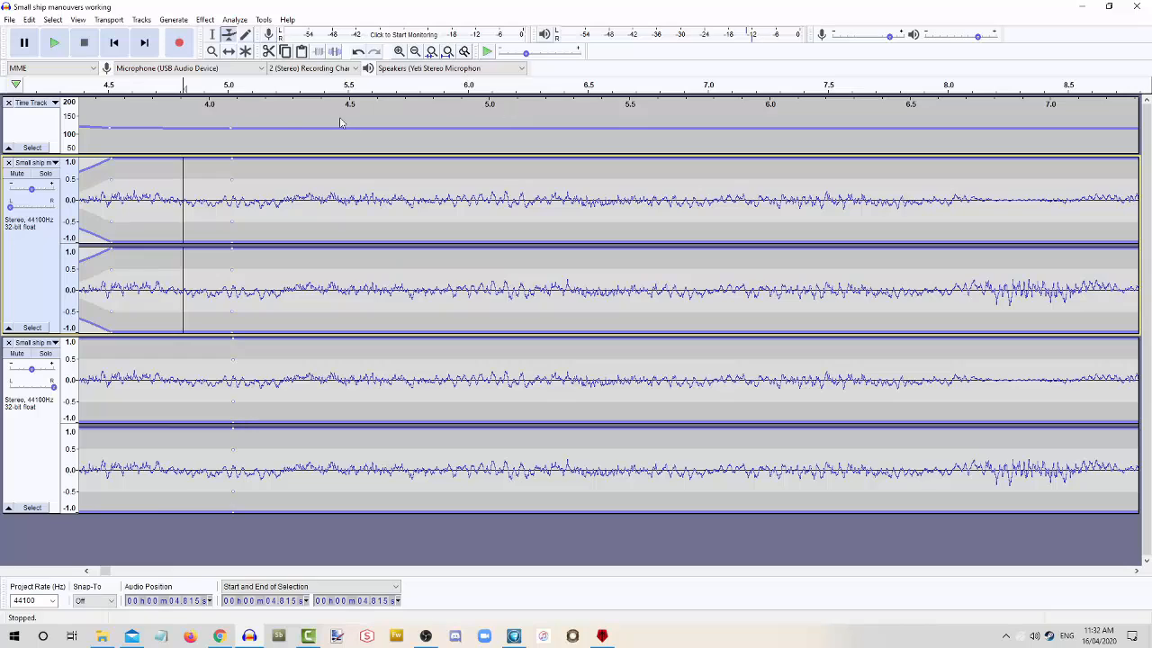
mouse_move(242, 130)
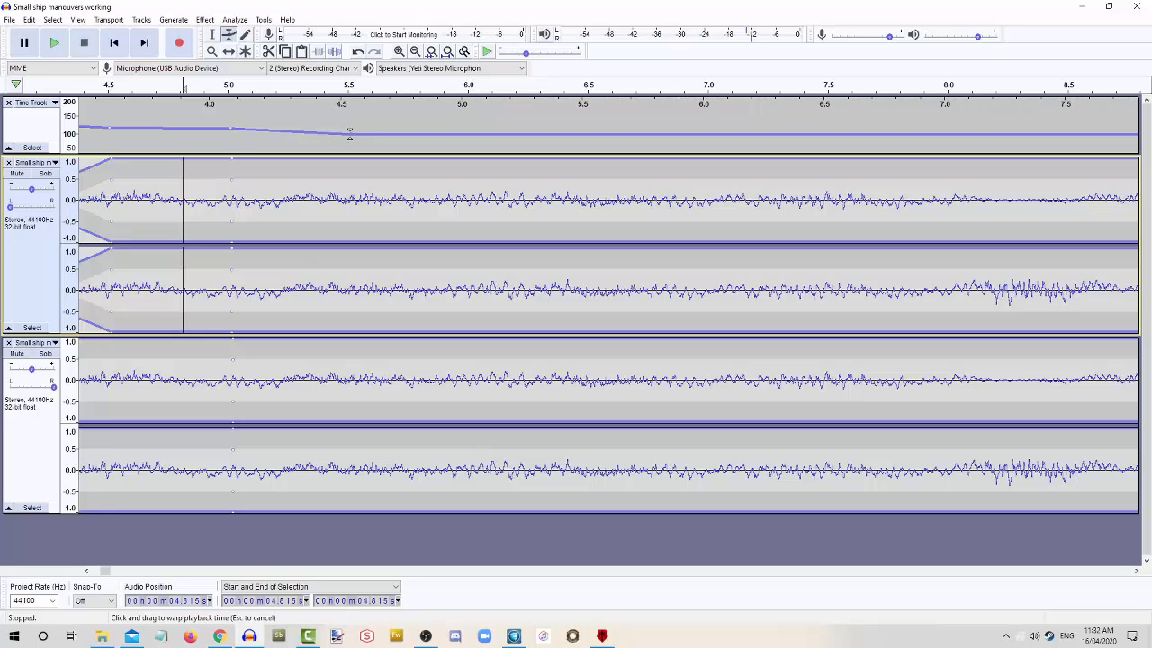
drag(349, 135, 468, 135)
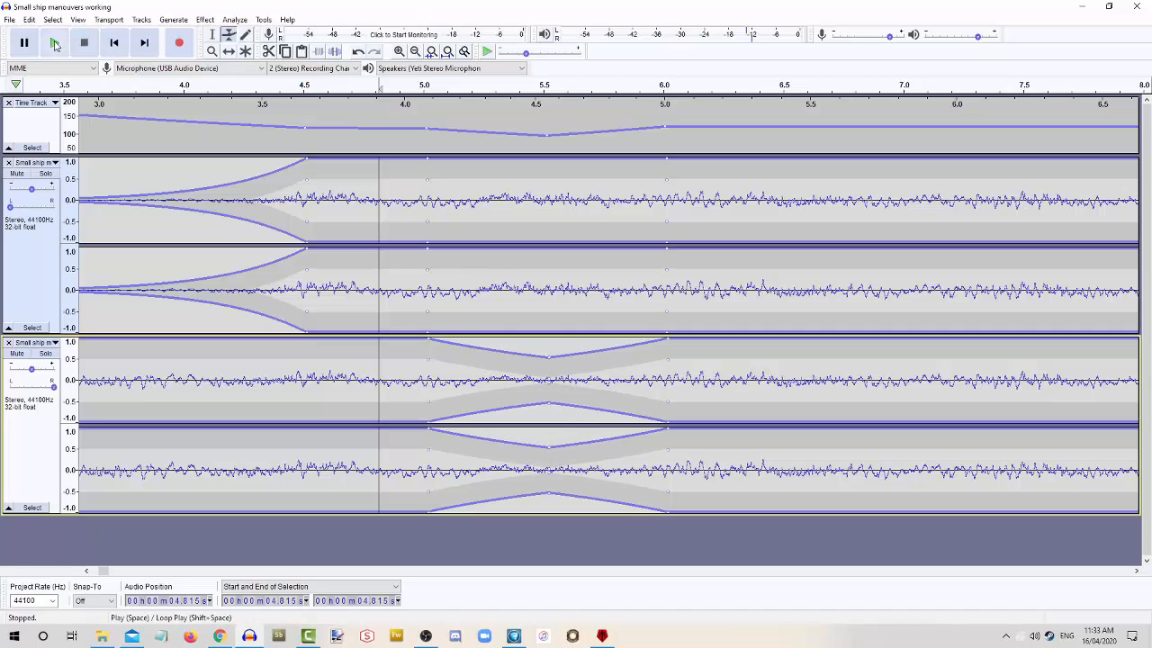
click(54, 43)
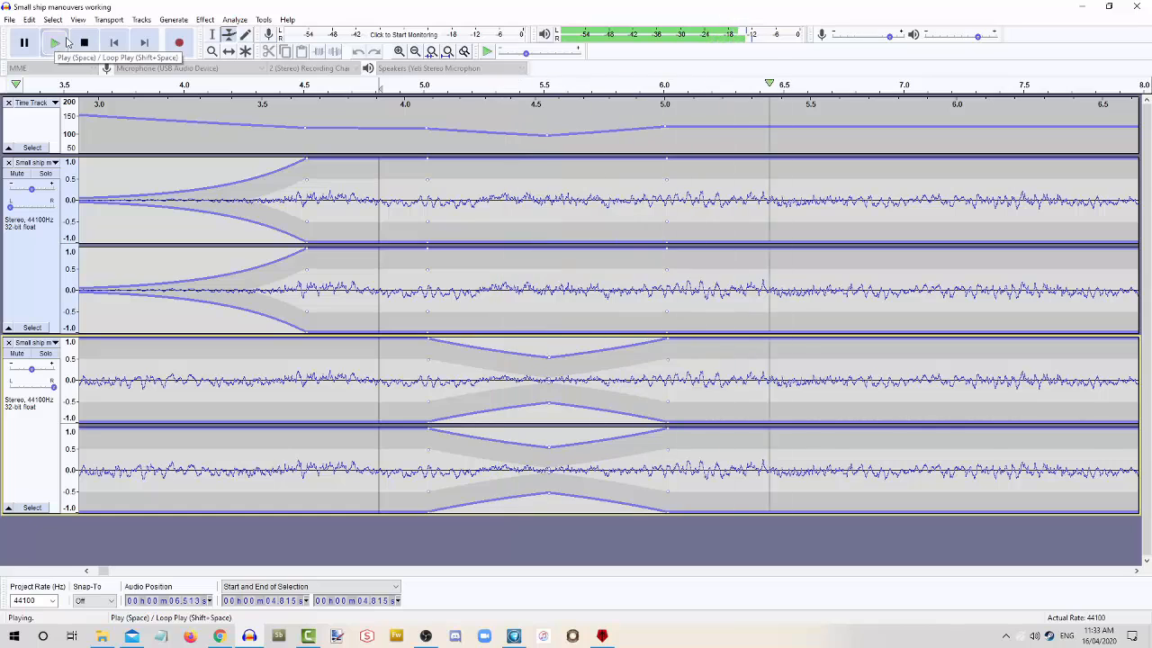
click(83, 43)
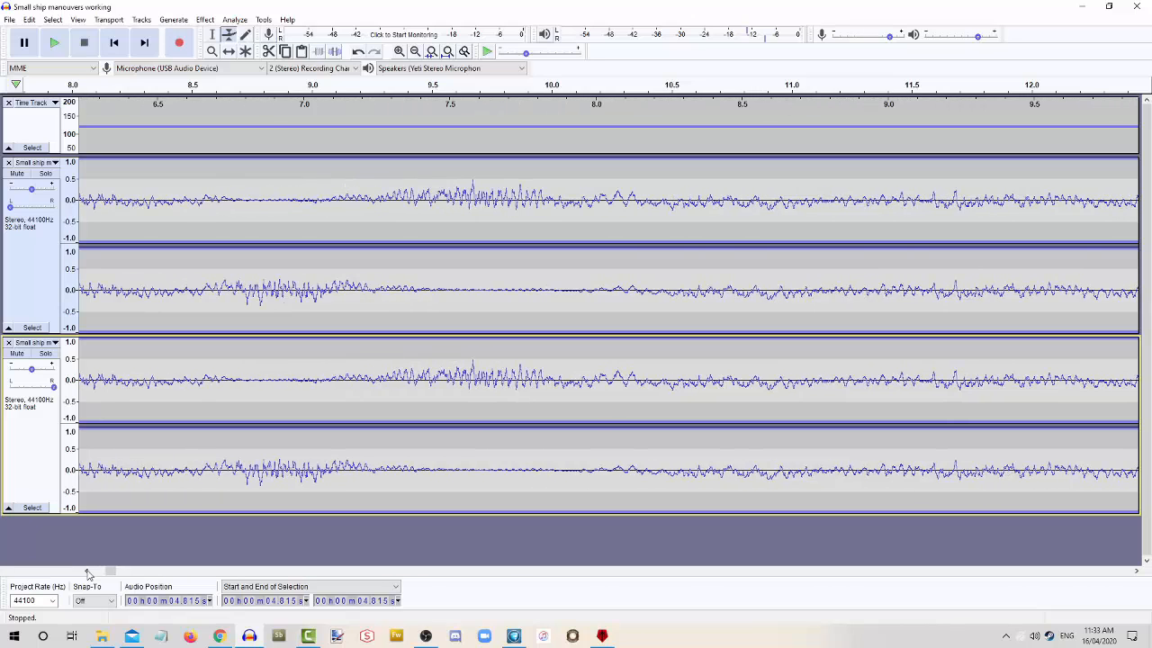
- Scroll the tracks to the later, flat stretch of the ship manoeuvres
scroll(left, 3)
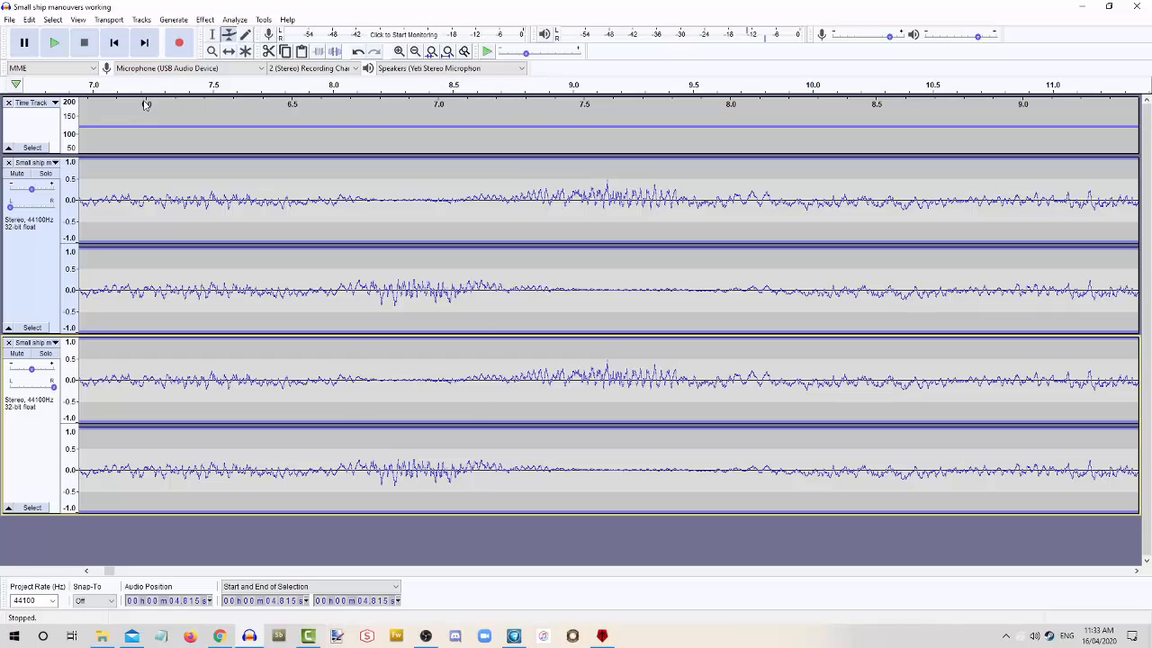
mouse_move(129, 134)
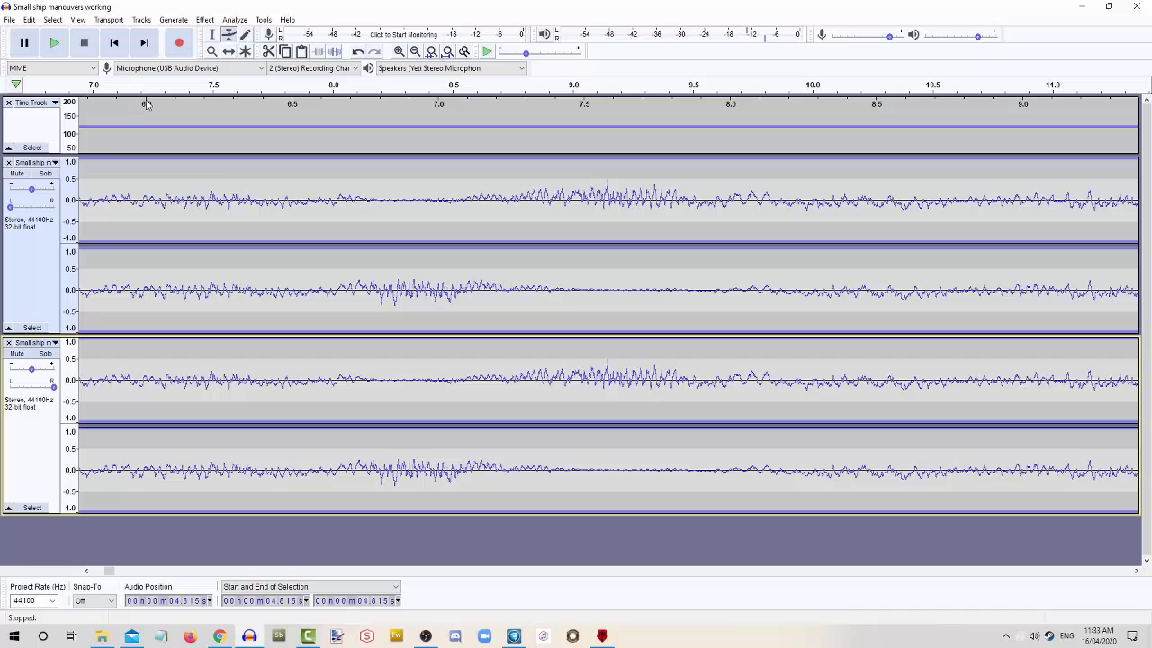
mouse_move(145, 126)
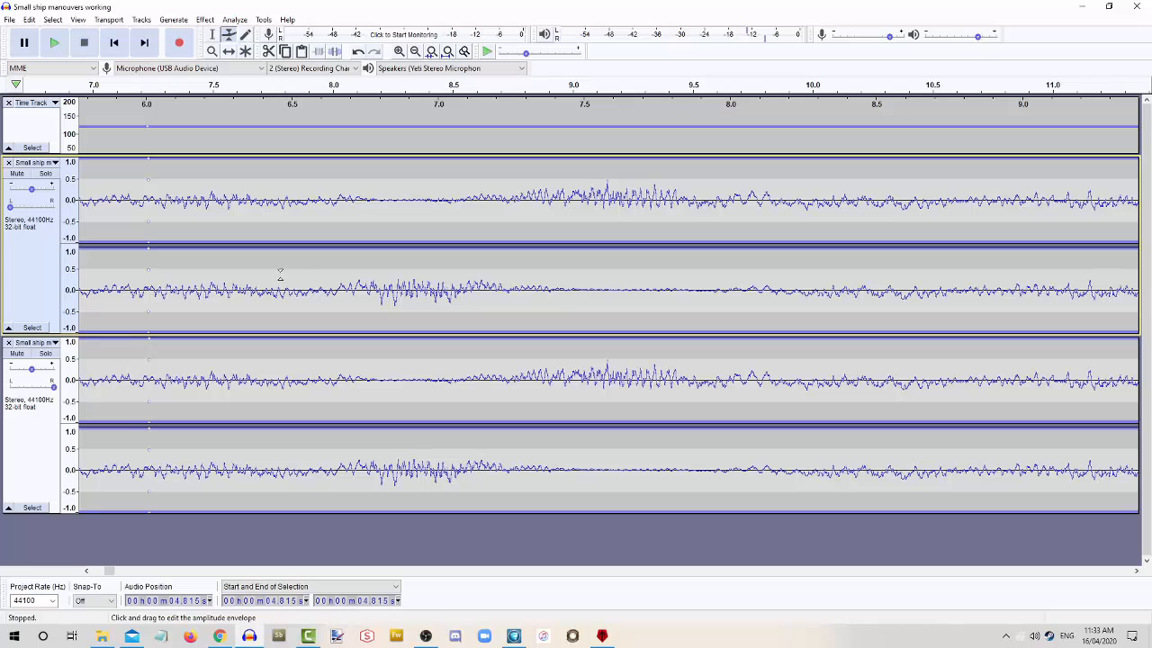
mouse_move(360, 108)
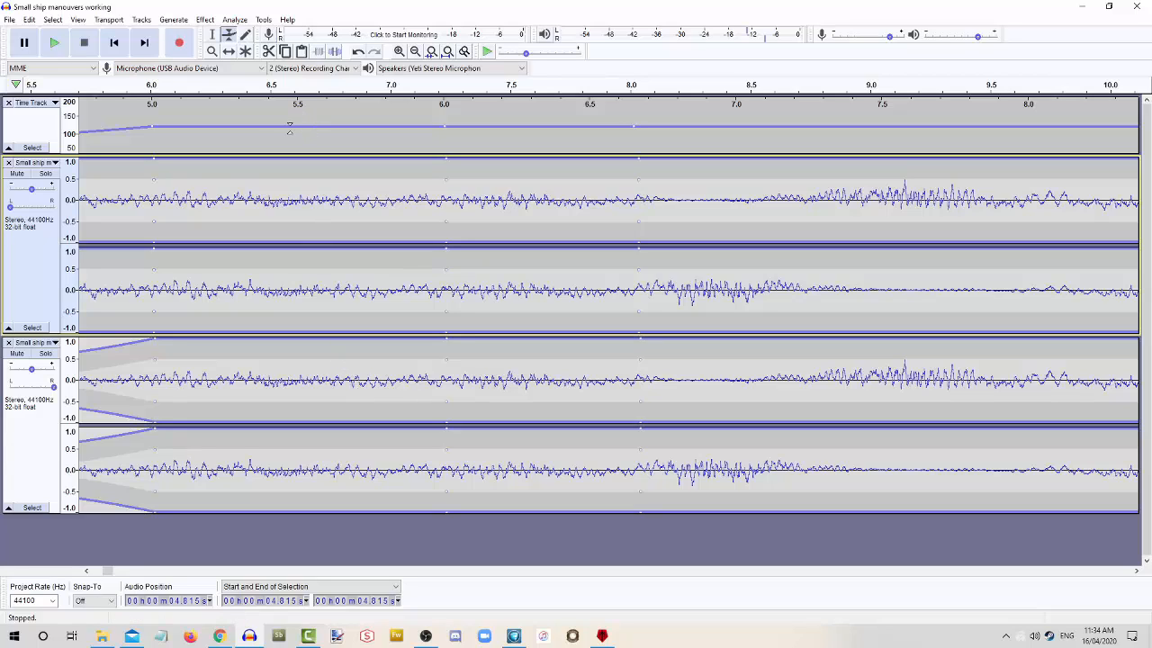
mouse_move(447, 124)
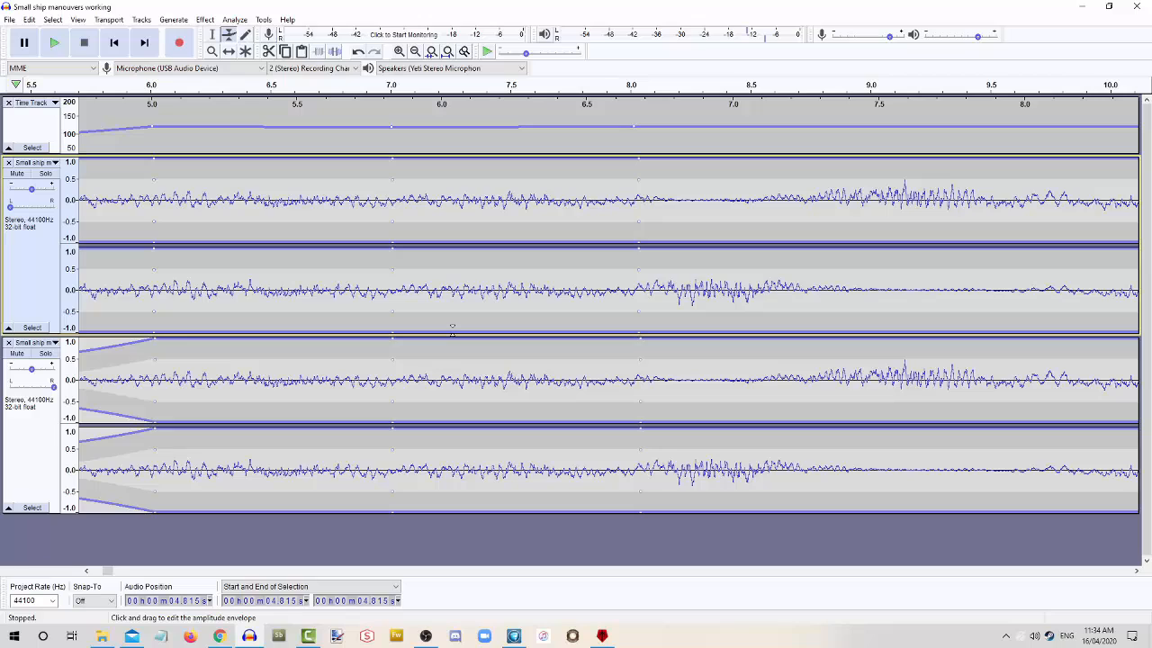
mouse_move(227, 79)
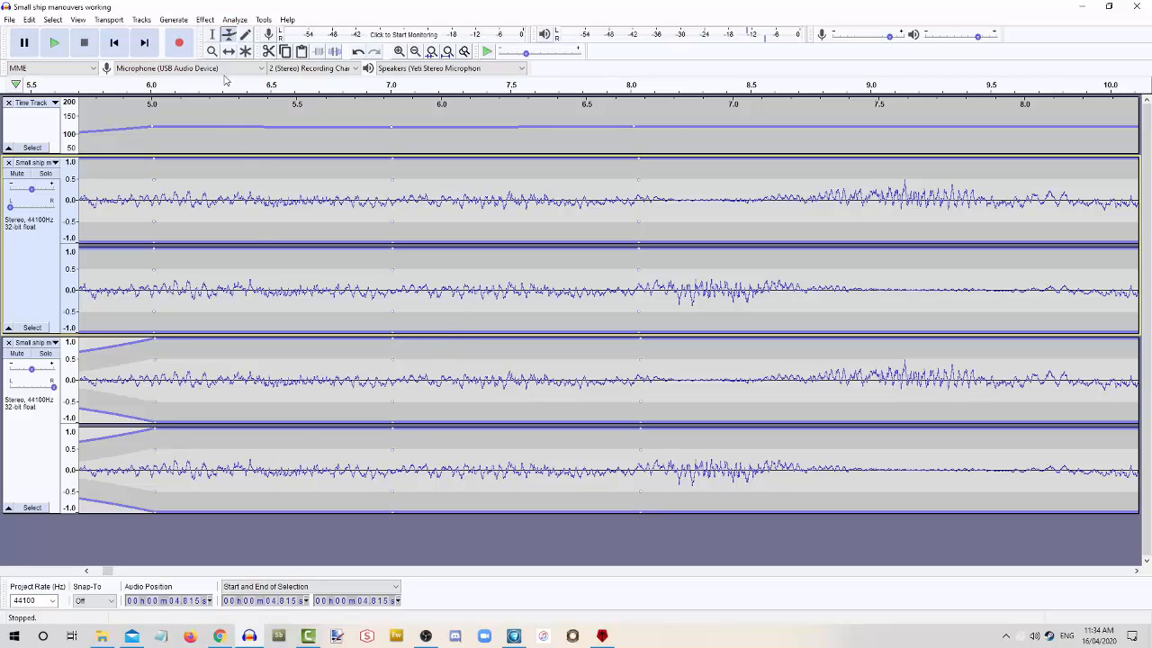
mouse_move(277, 458)
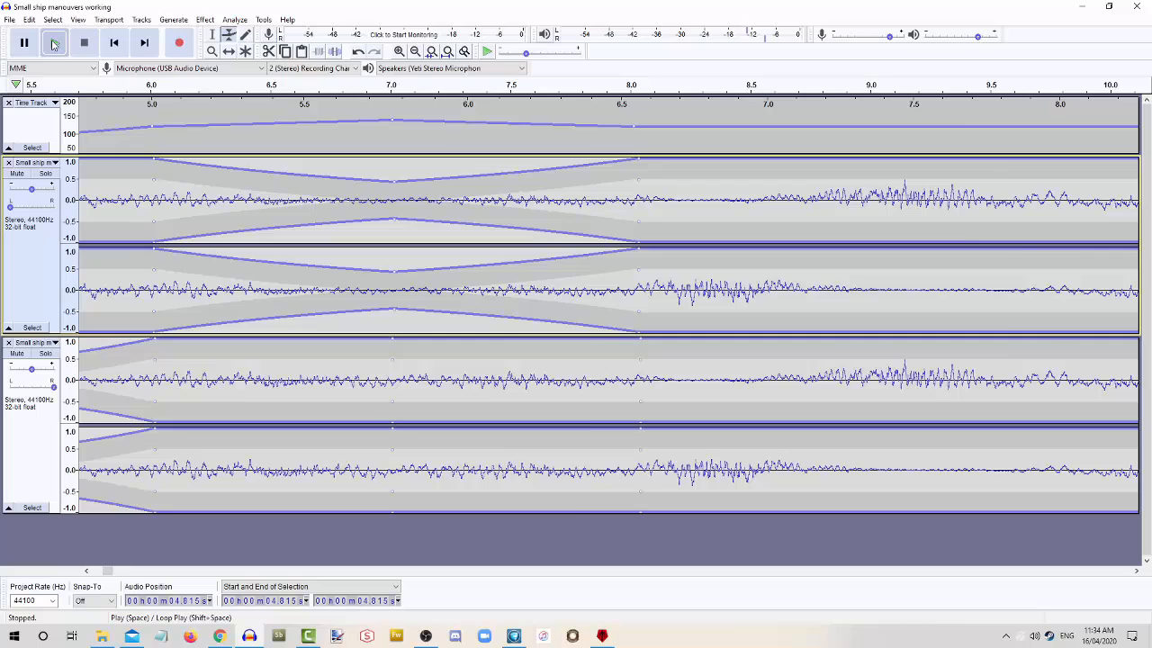
- Play the project to hear the new maneuver, stop, and scroll the timeline onward
click(54, 43)
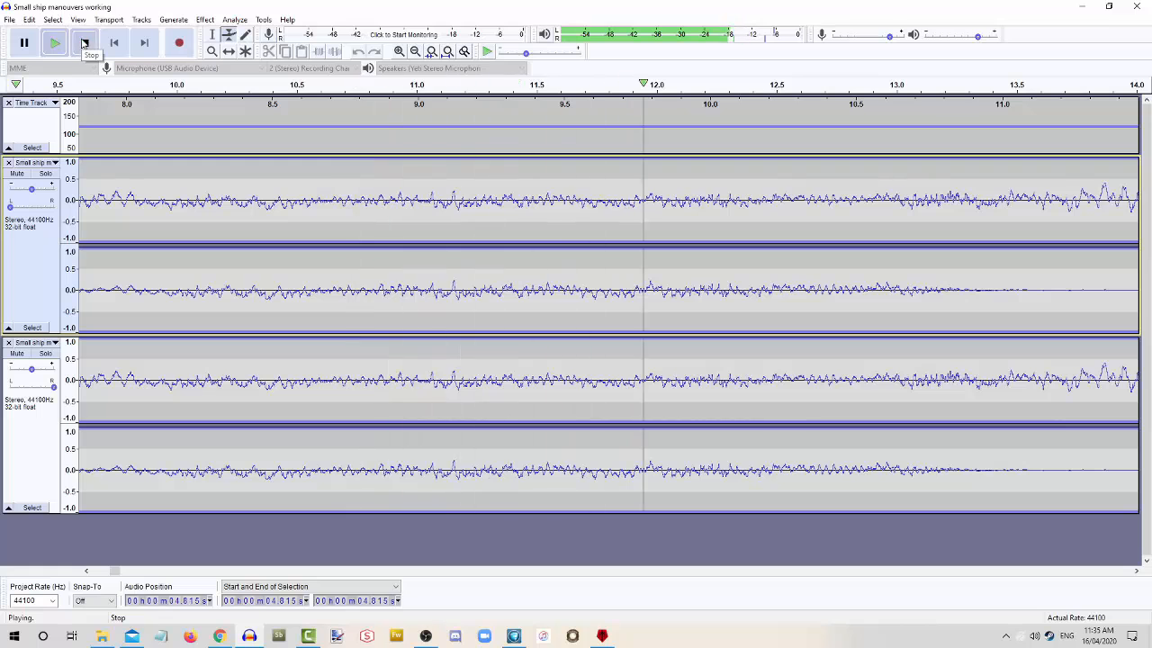
click(83, 43)
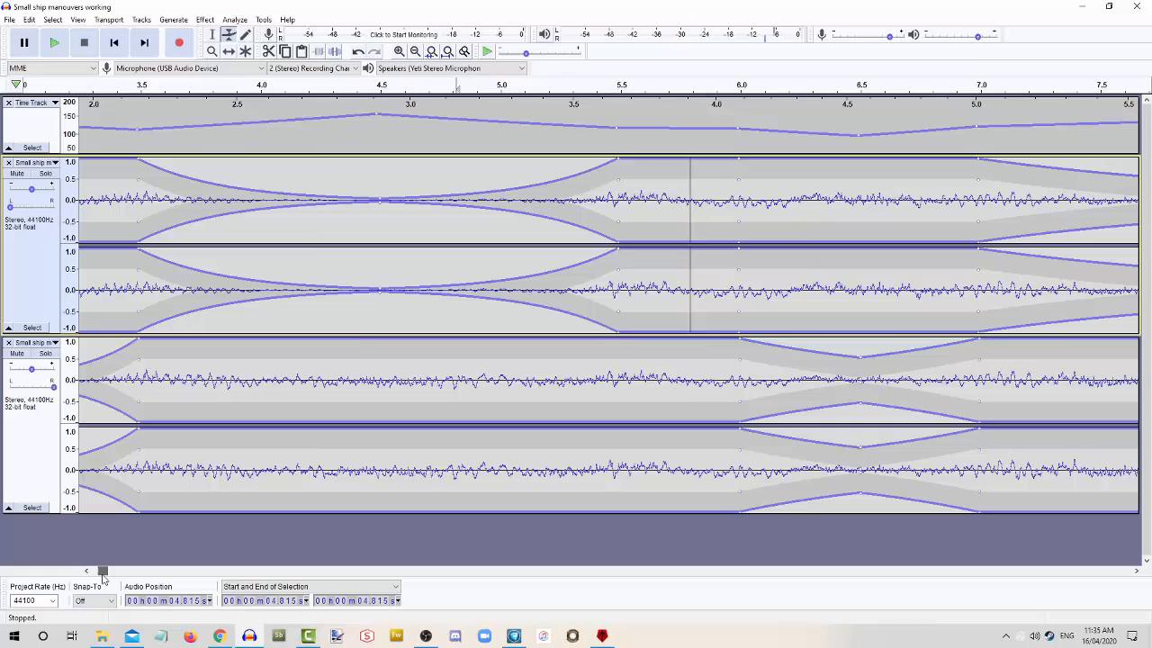
scroll(right, 3)
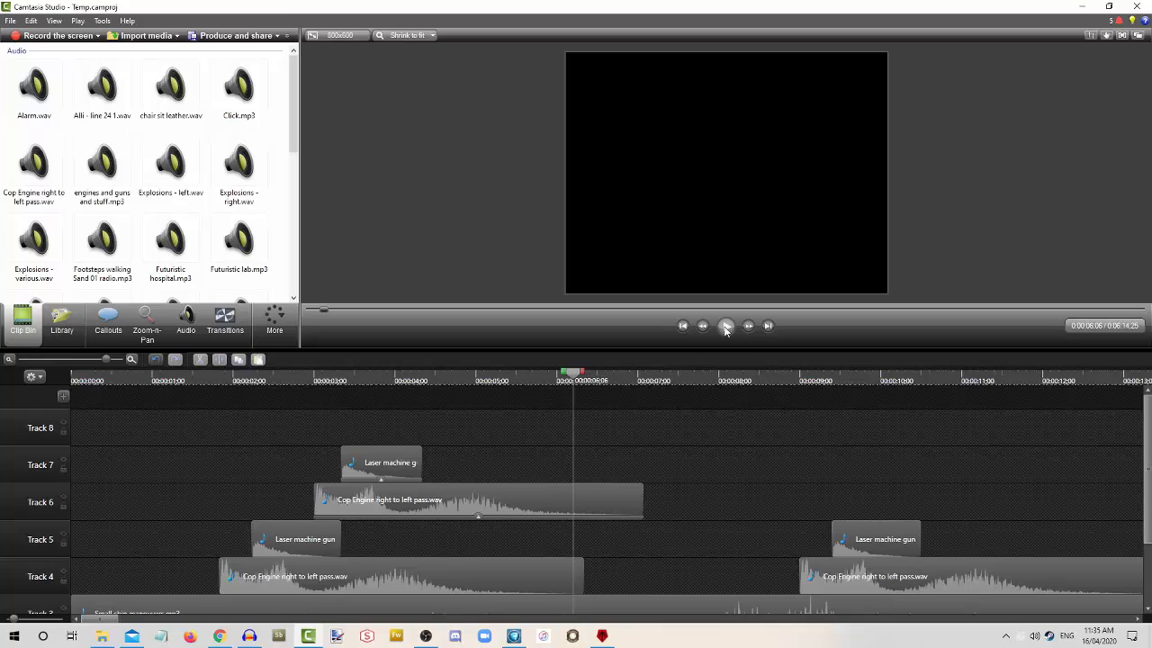
- Audition the Camtasia sound-effects timeline, pause it, and move the playhead later
click(728, 326)
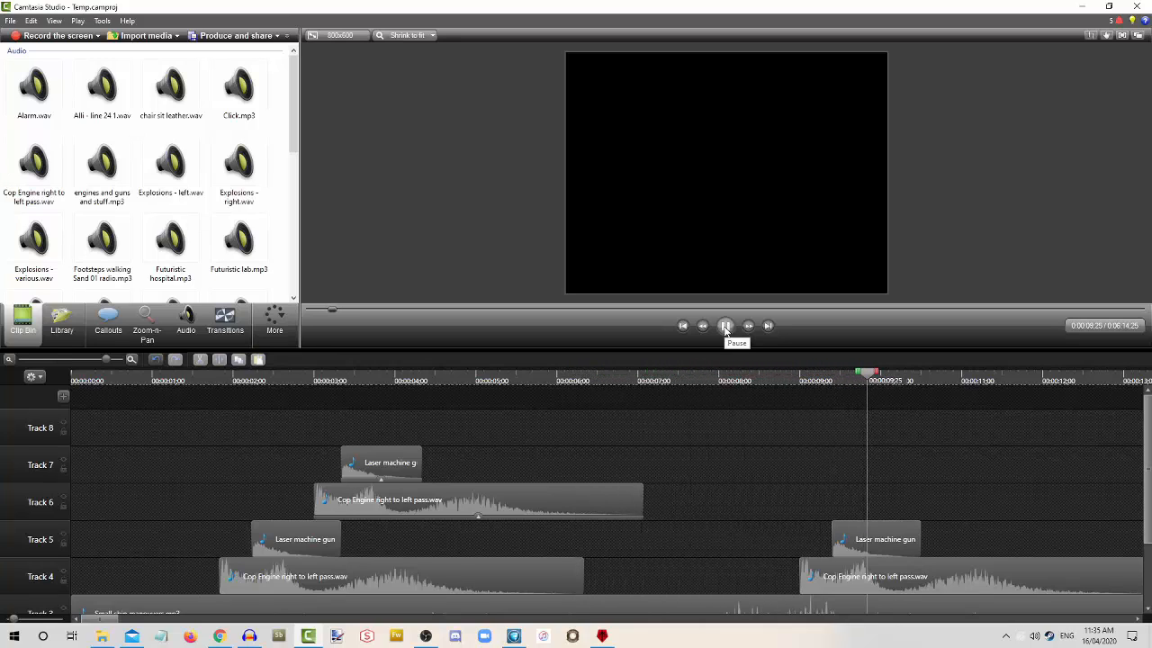
click(726, 326)
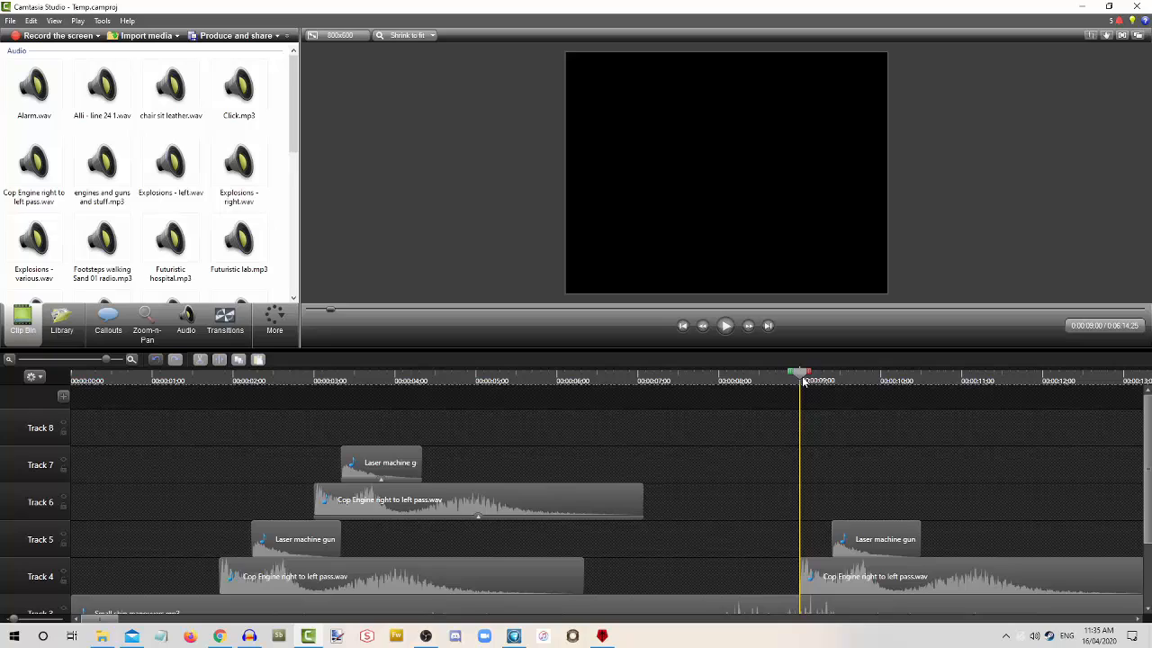
click(963, 370)
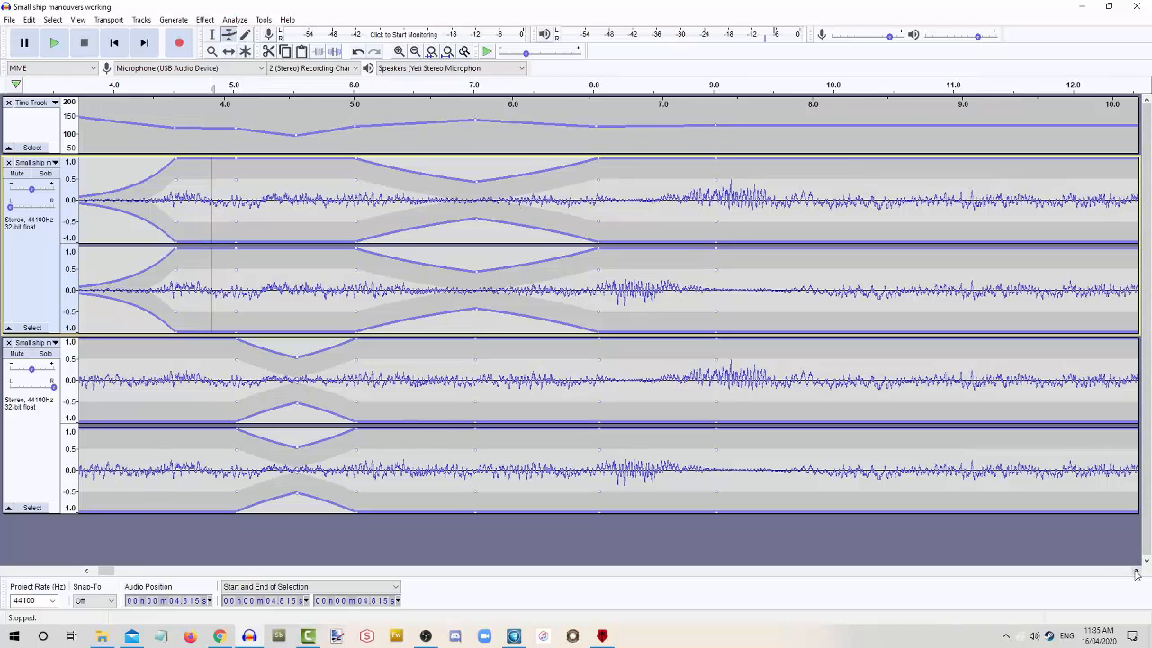
- Scroll later in the clip and deepen the speed dip in the time track there
scroll(right, 3)
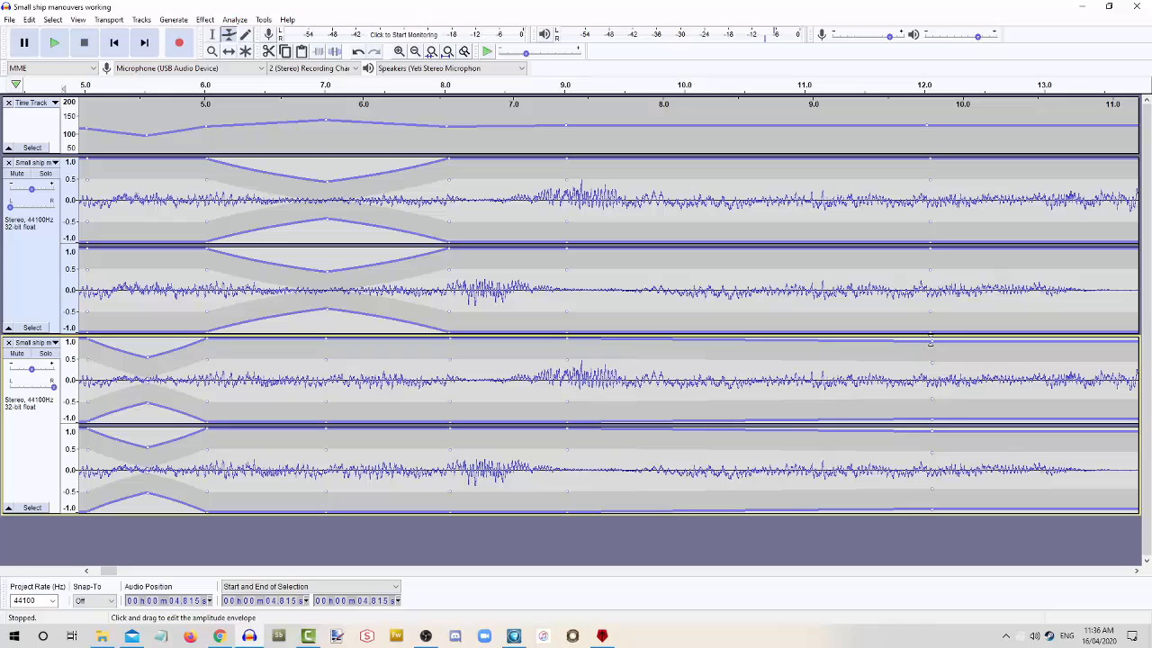
click(932, 358)
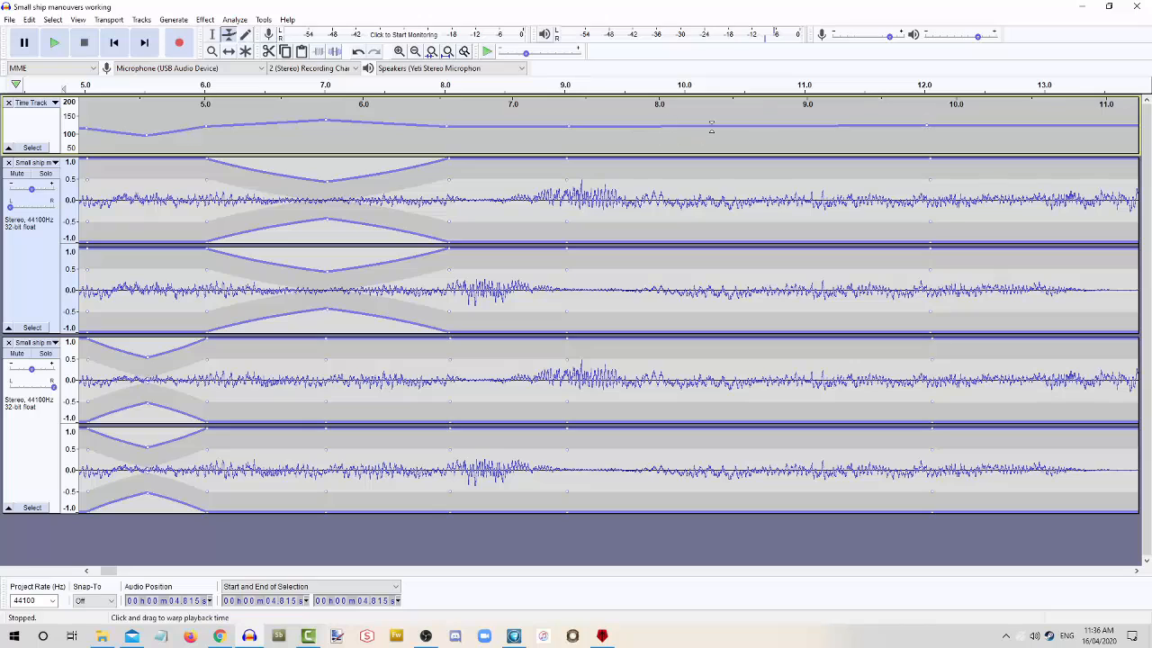
mouse_move(742, 126)
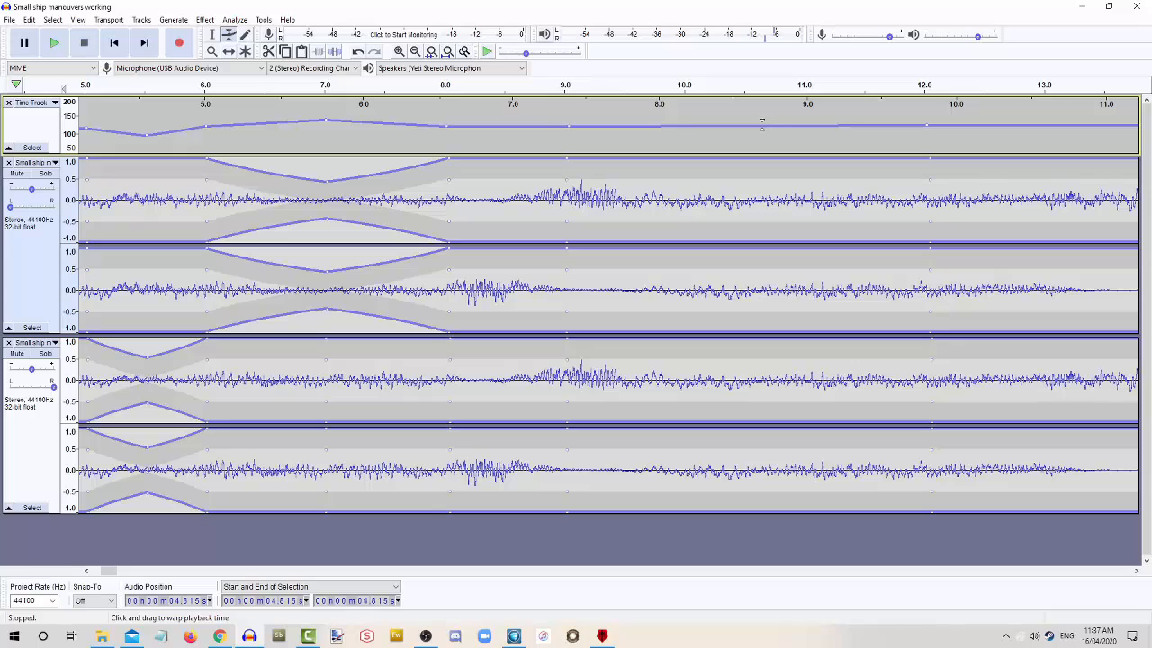
mouse_move(763, 126)
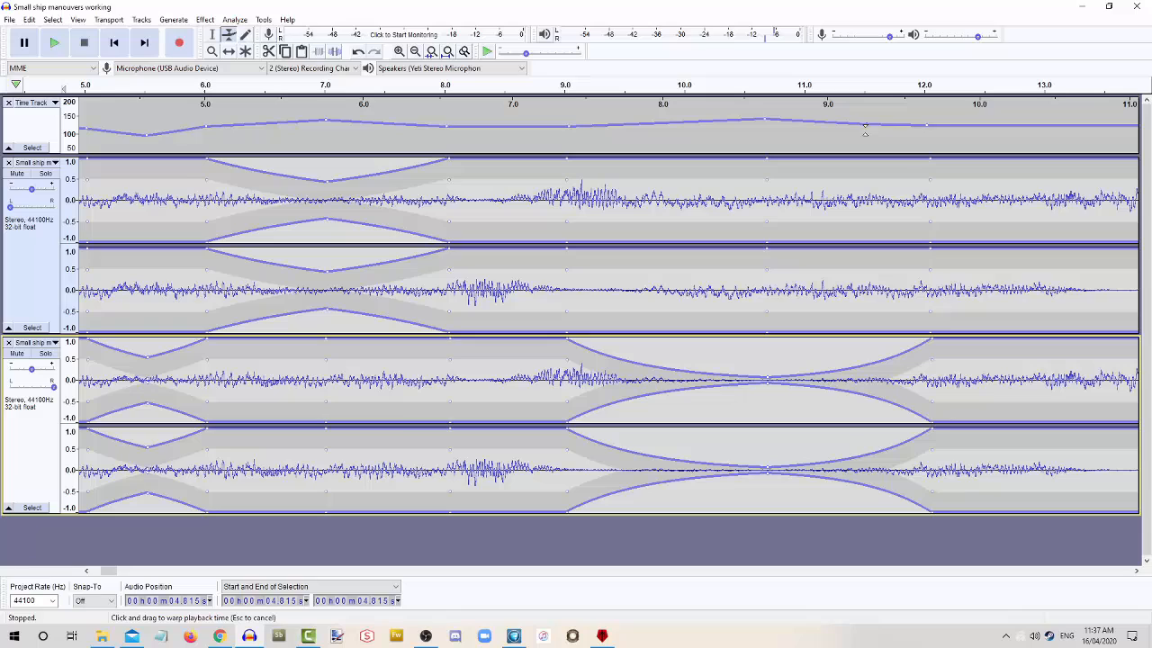
drag(864, 125, 864, 140)
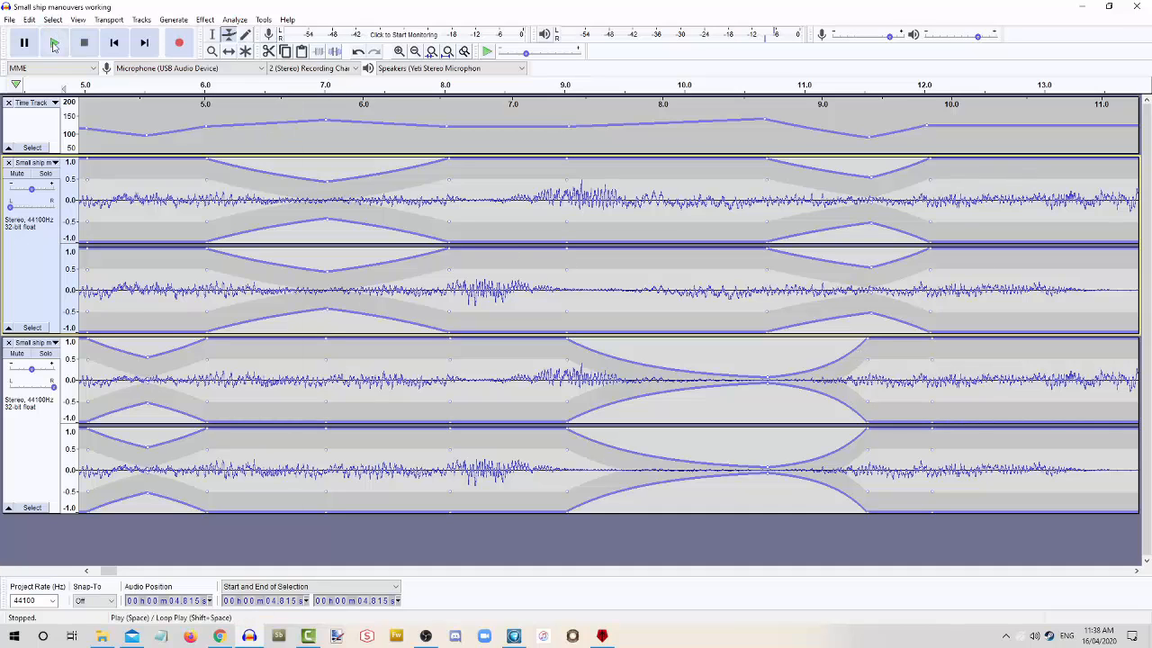
click(54, 43)
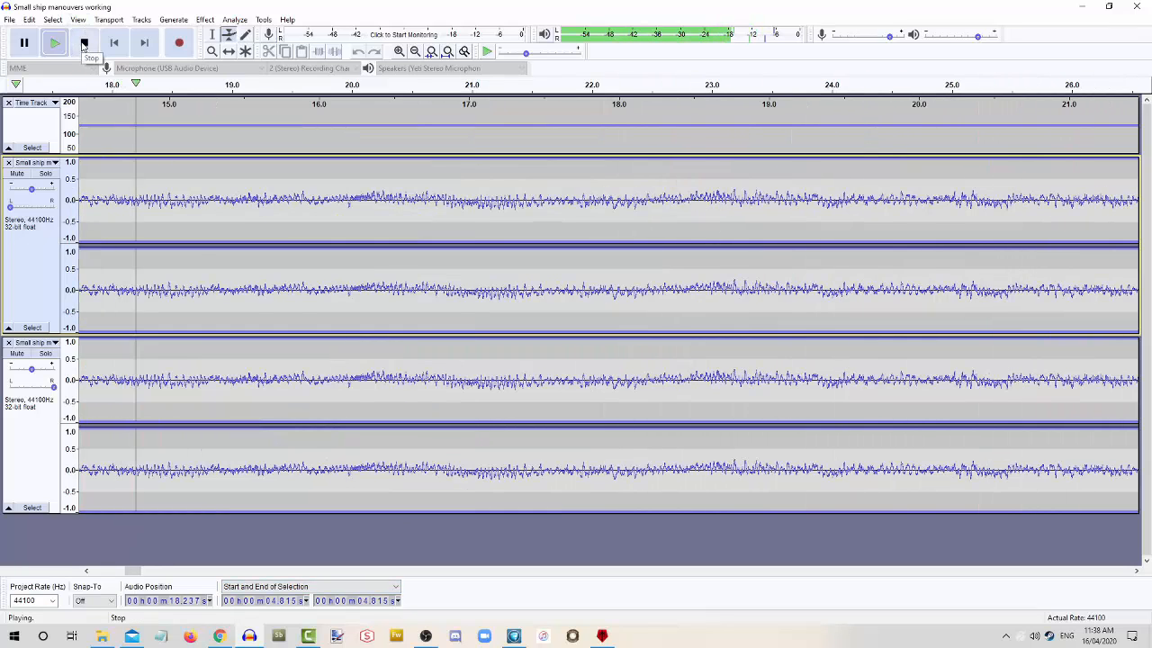
click(83, 44)
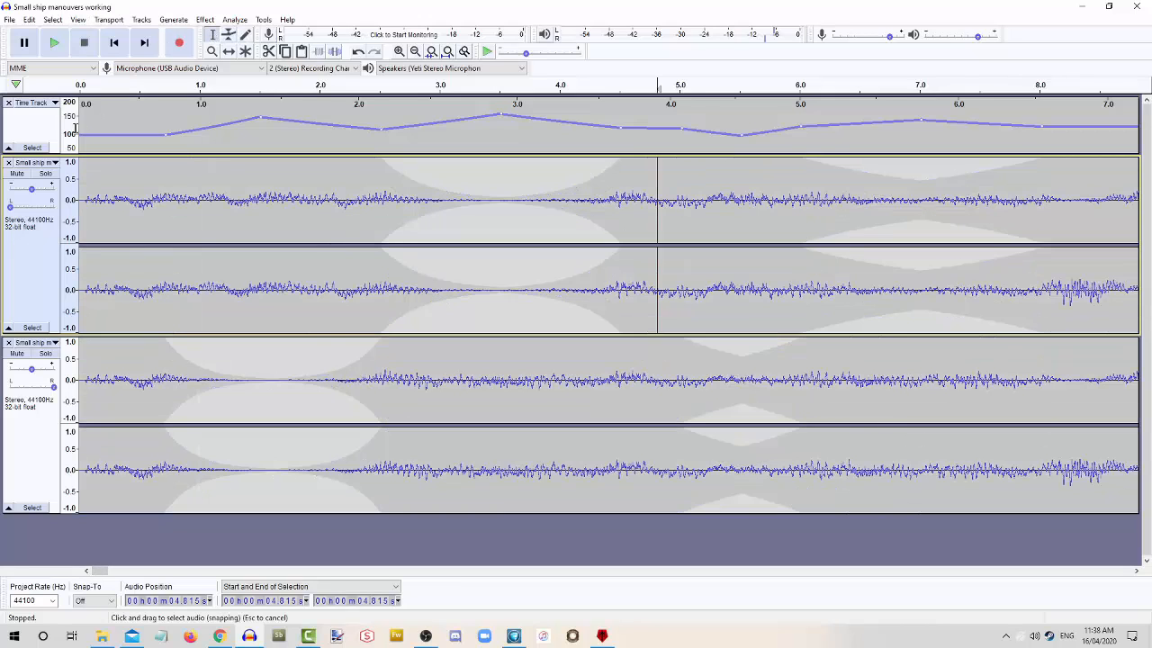
click(54, 43)
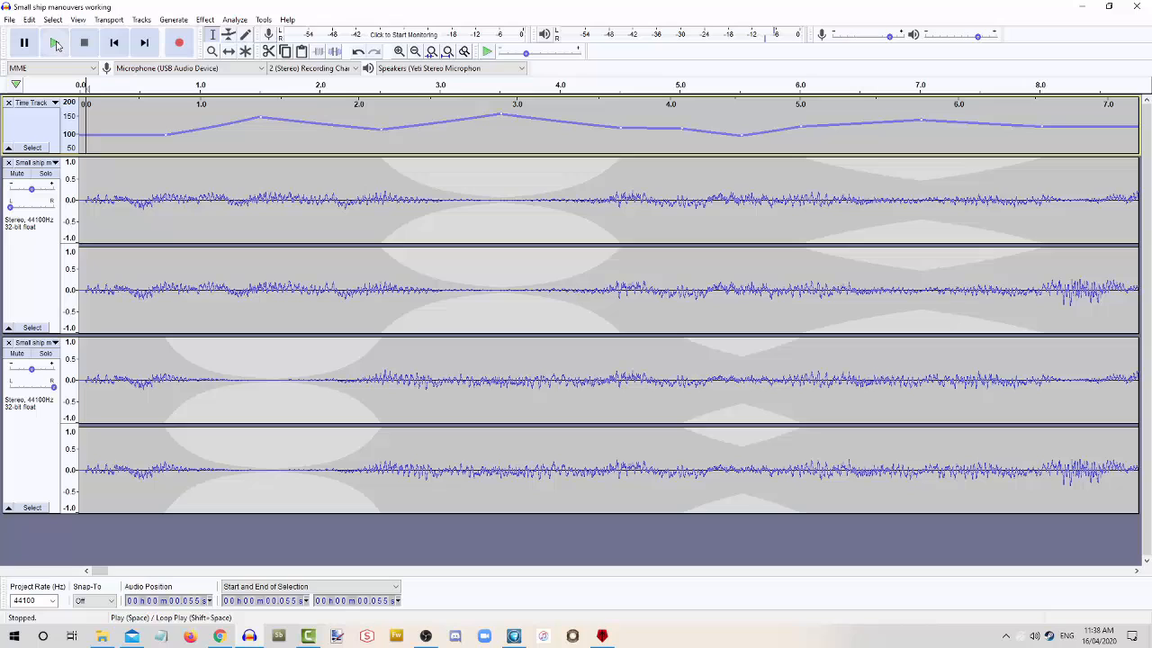
mouse_move(54, 43)
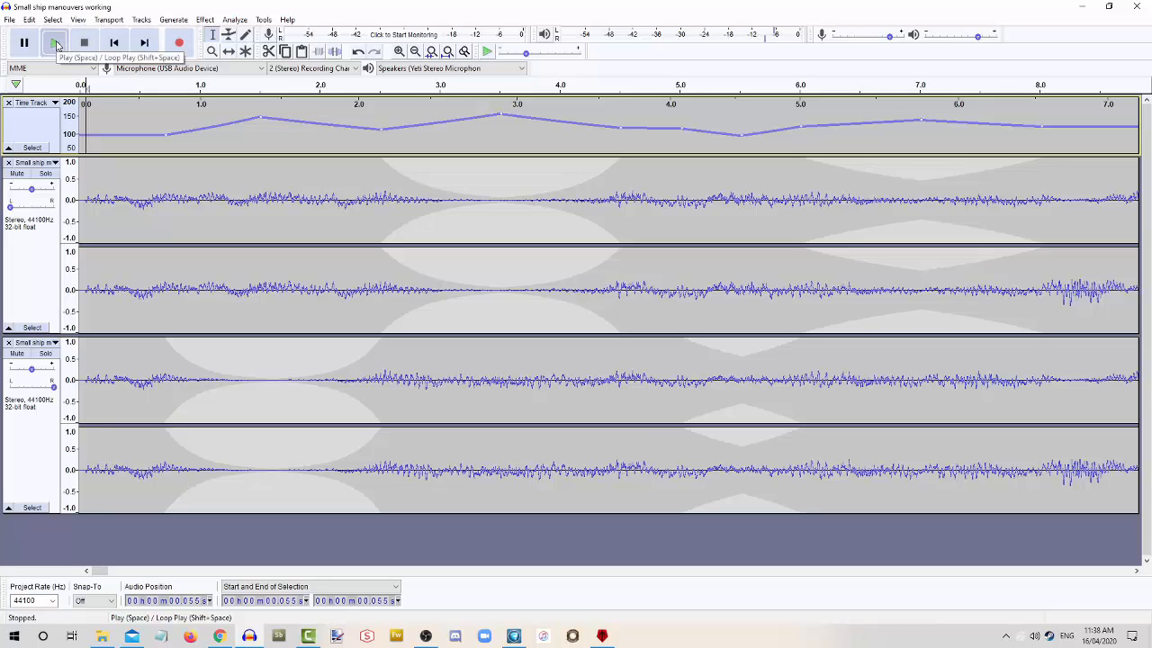
click(54, 44)
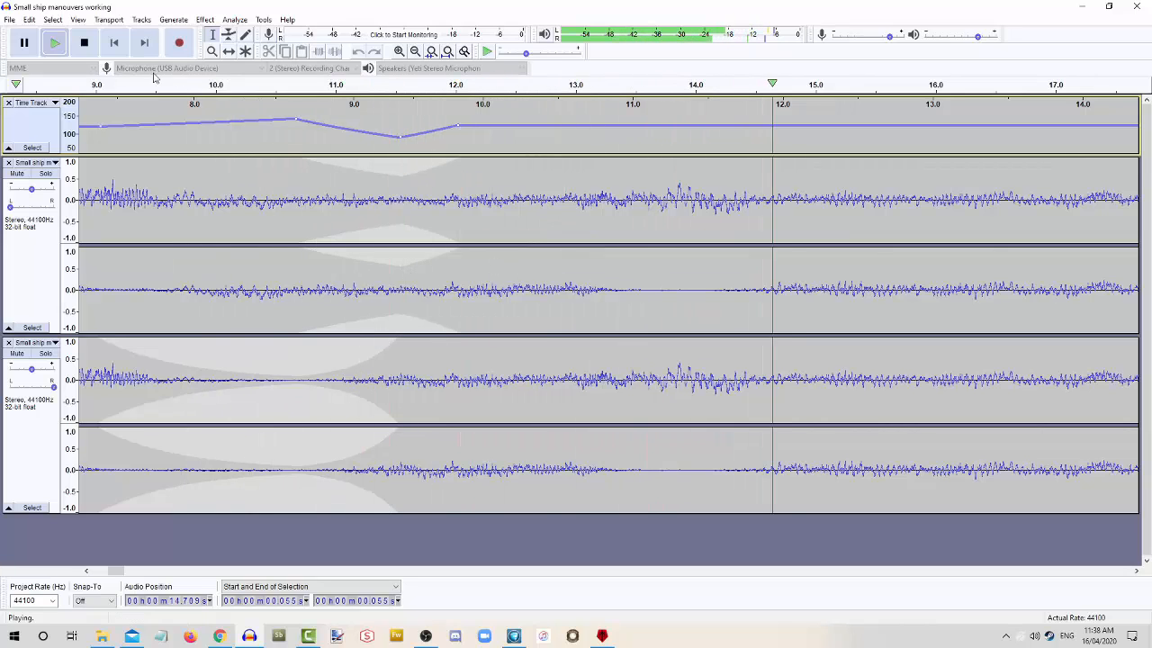
click(83, 43)
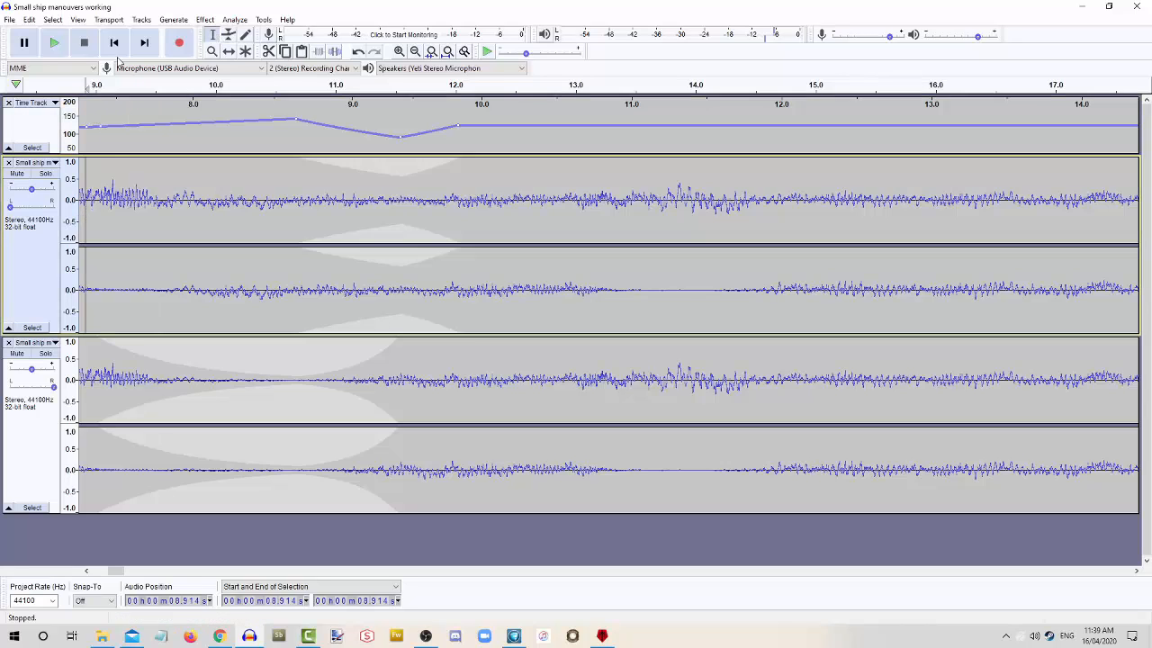
click(54, 43)
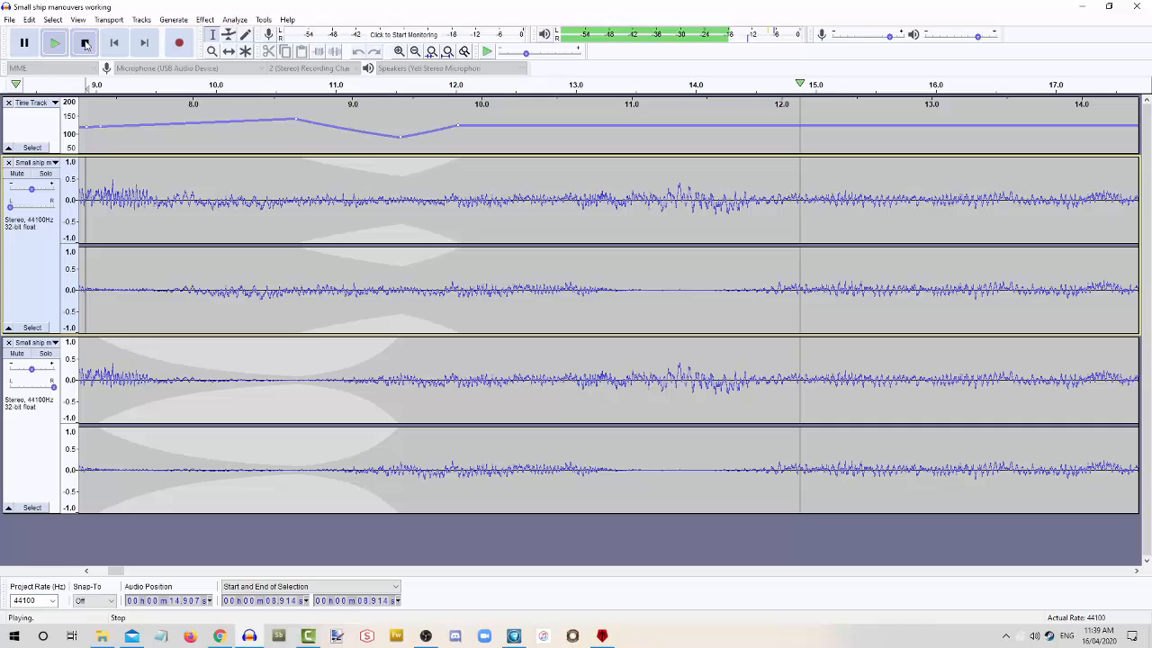
click(83, 43)
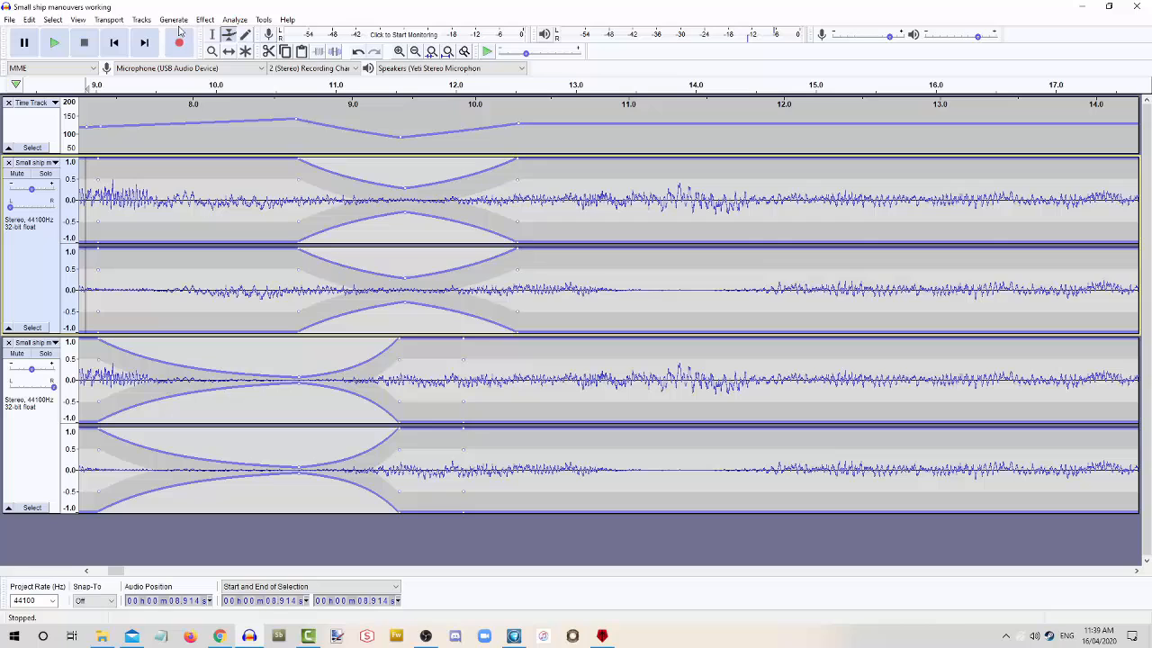
click(54, 43)
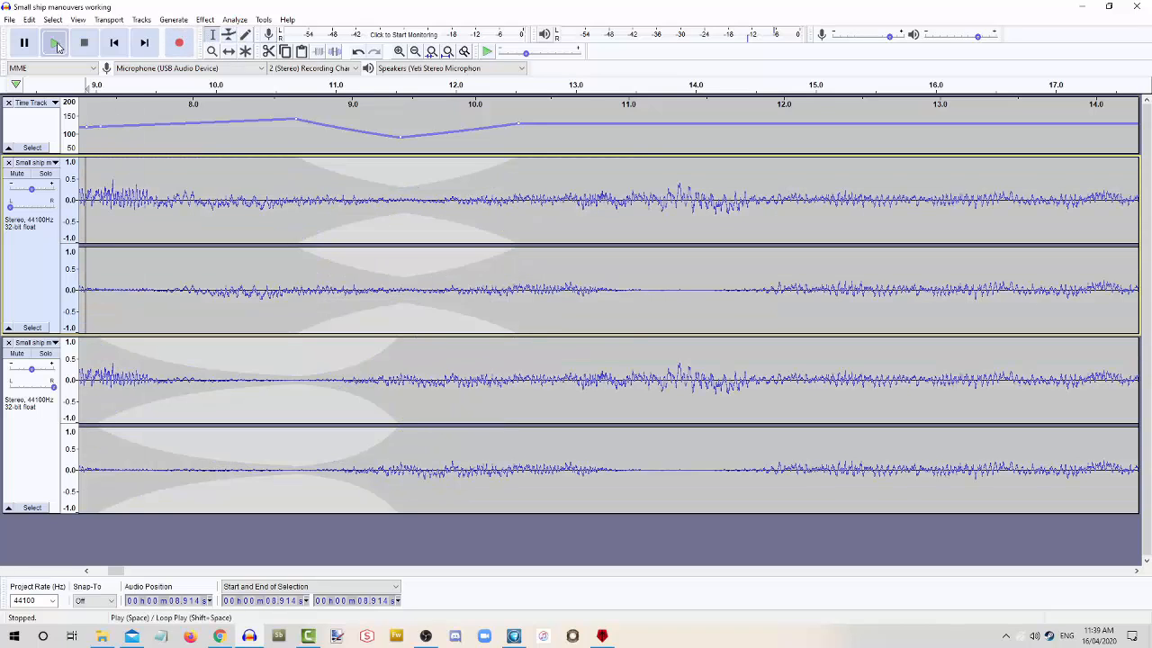
click(54, 43)
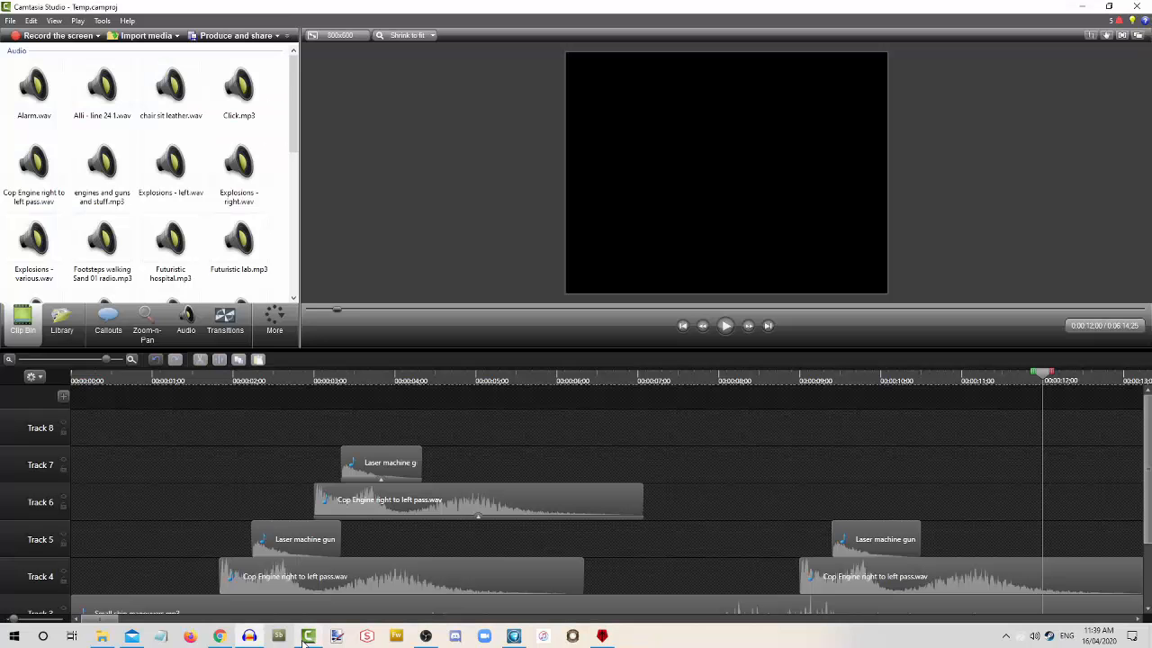
mouse_move(207, 467)
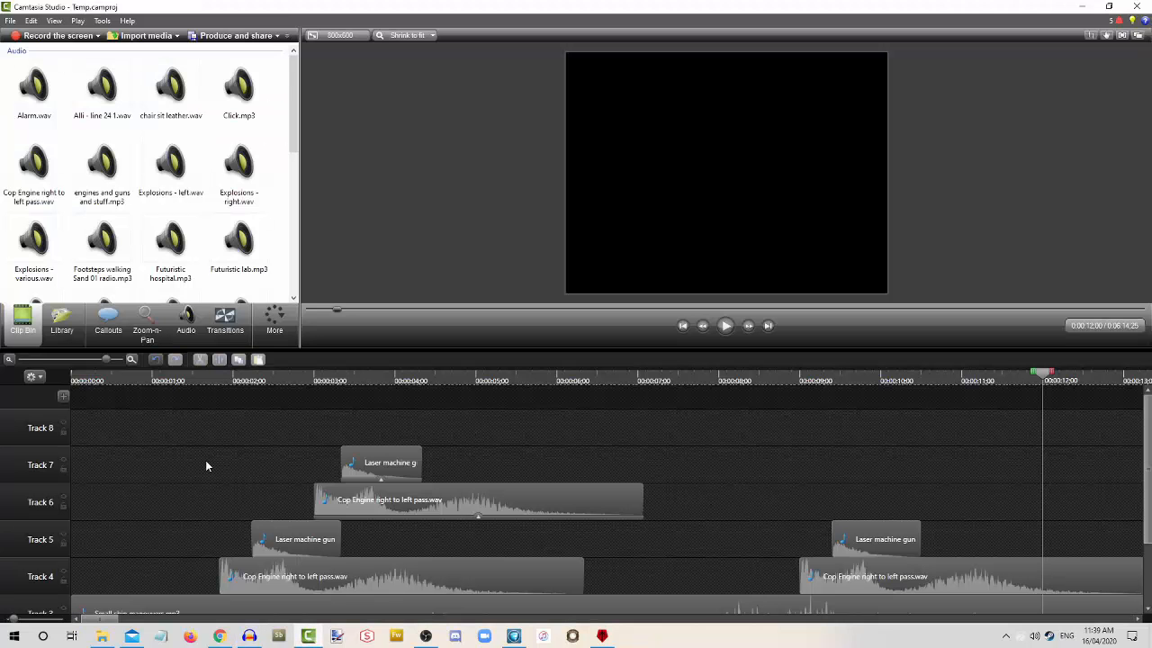
mouse_move(116, 488)
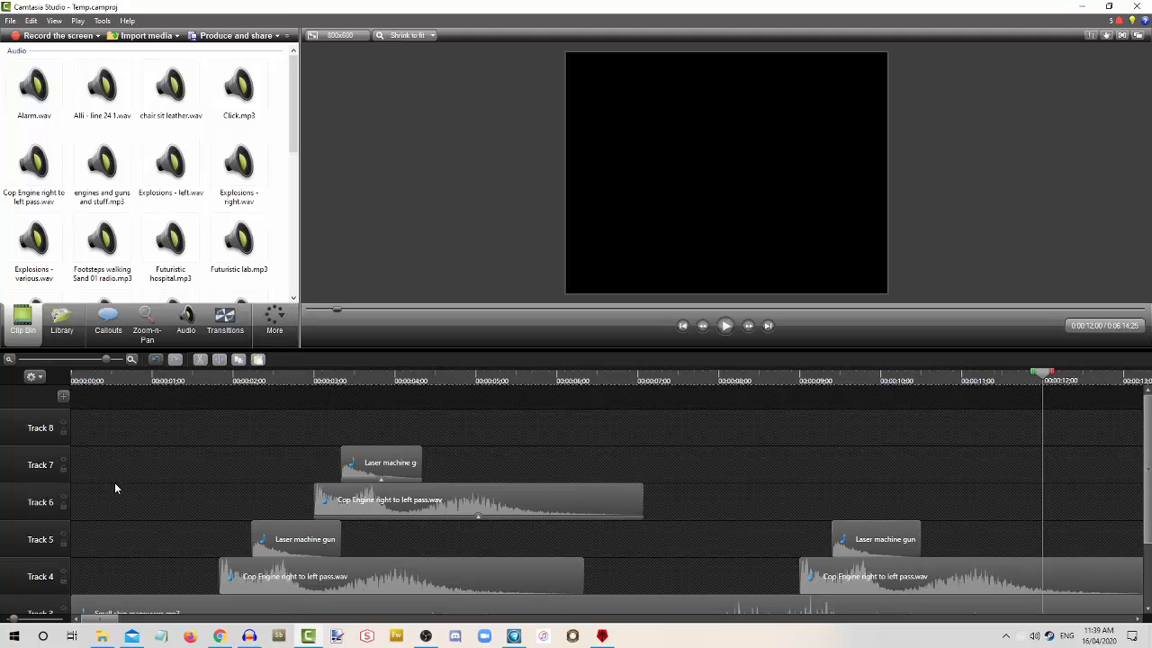
mouse_move(170, 499)
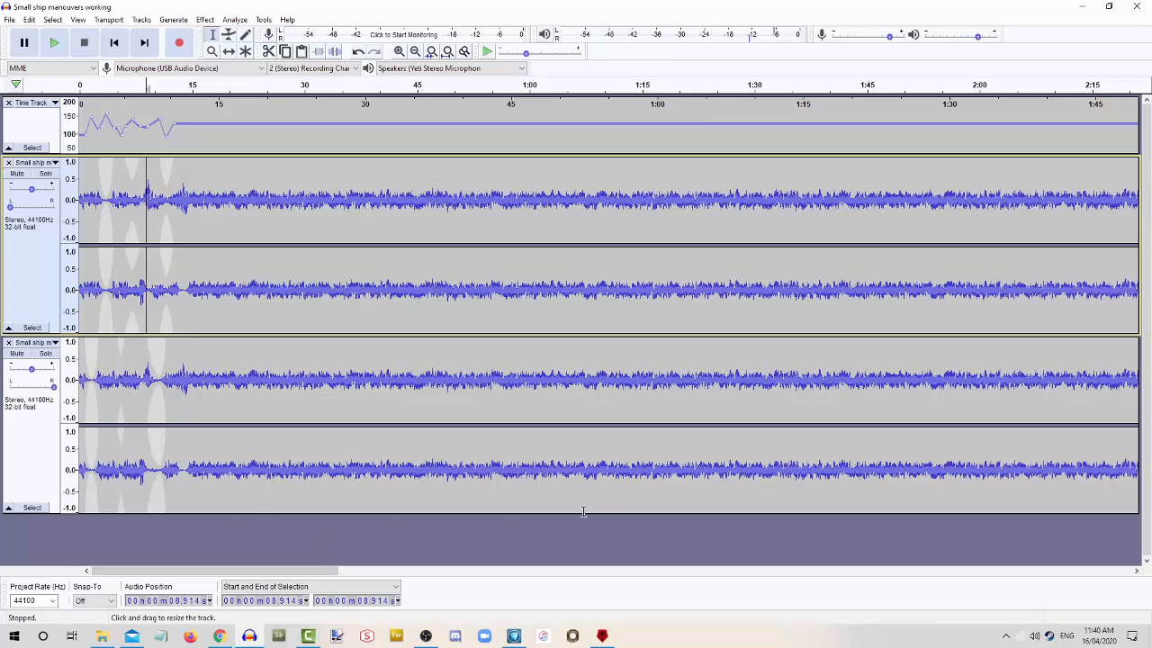
mouse_move(582, 526)
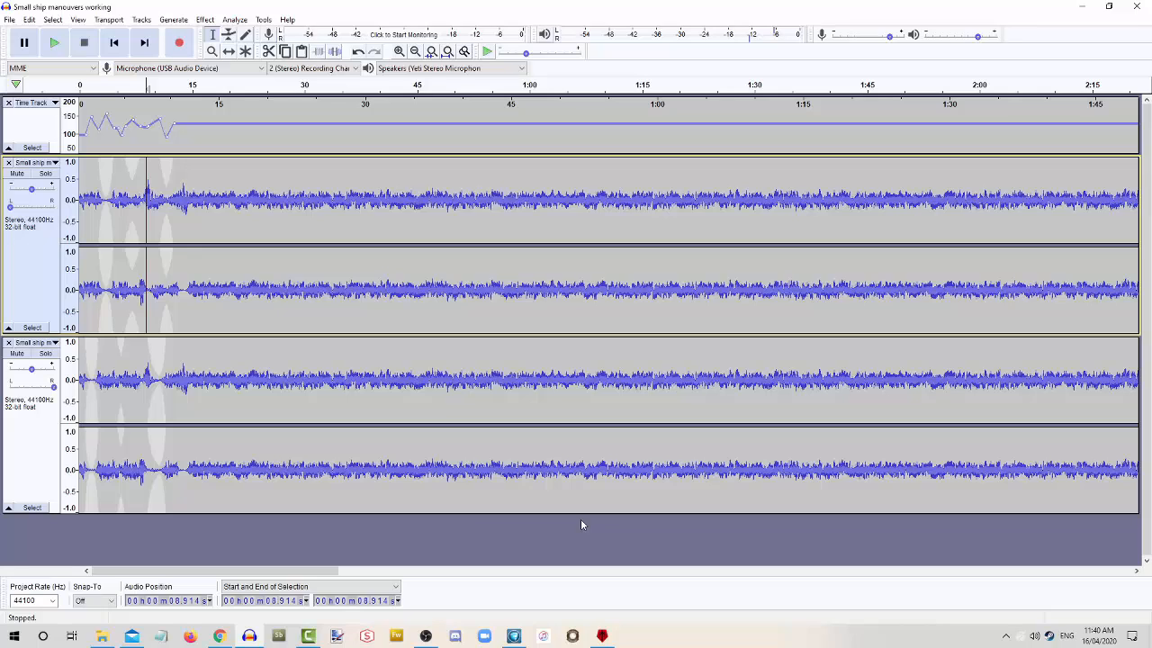
mouse_move(585, 541)
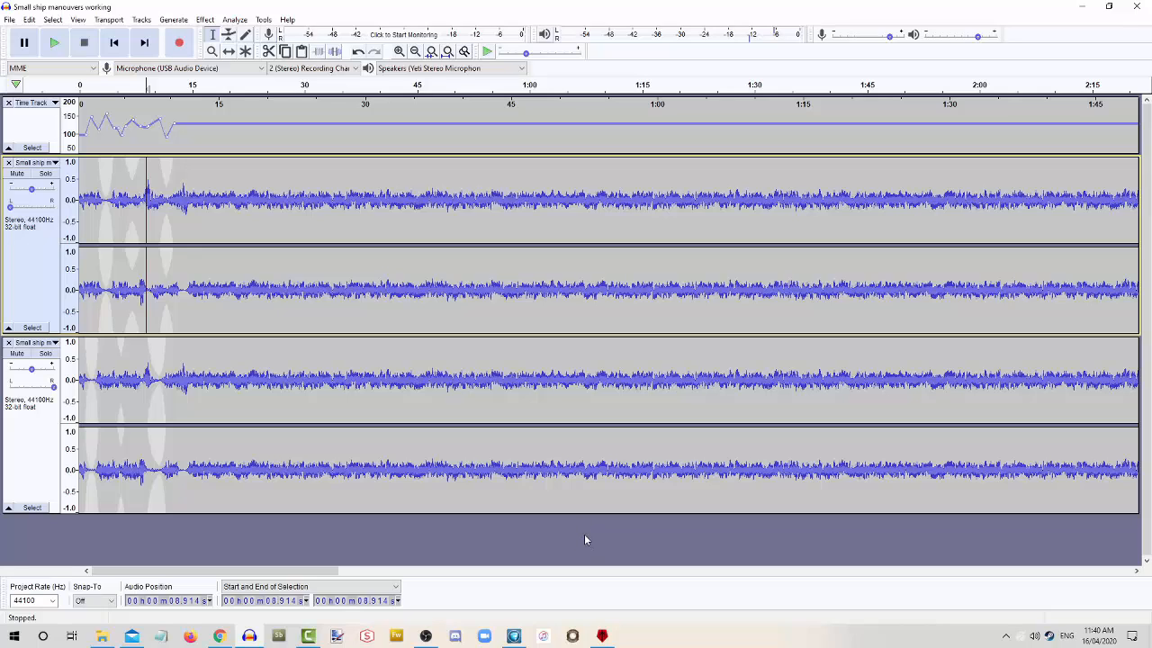
mouse_move(558, 540)
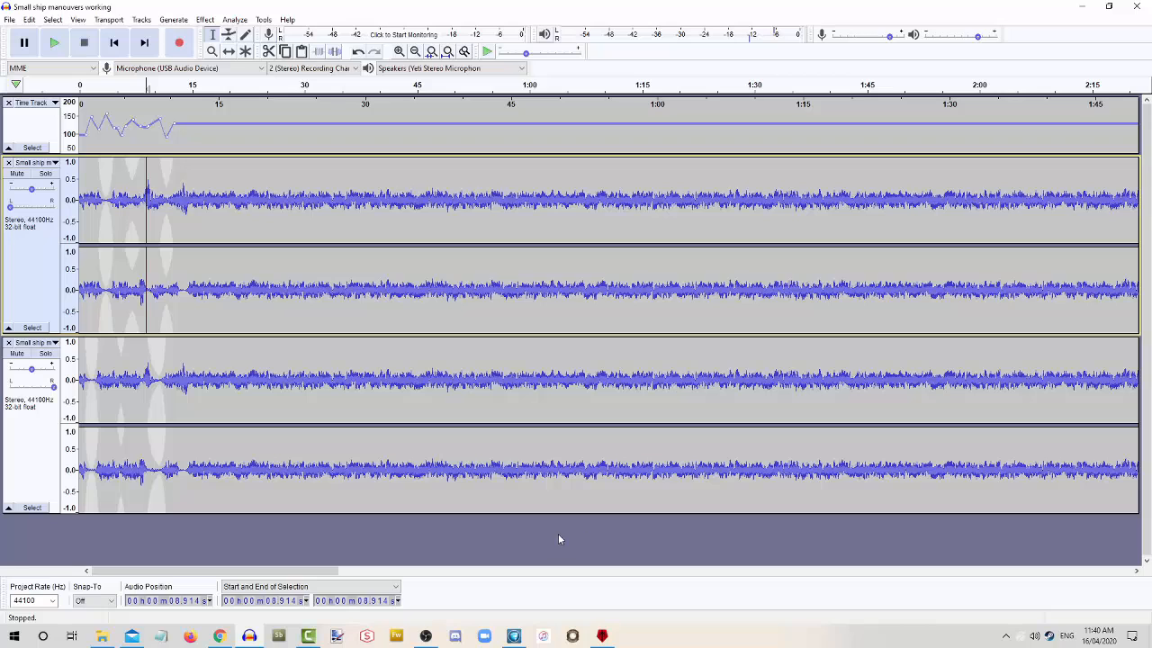
mouse_move(550, 538)
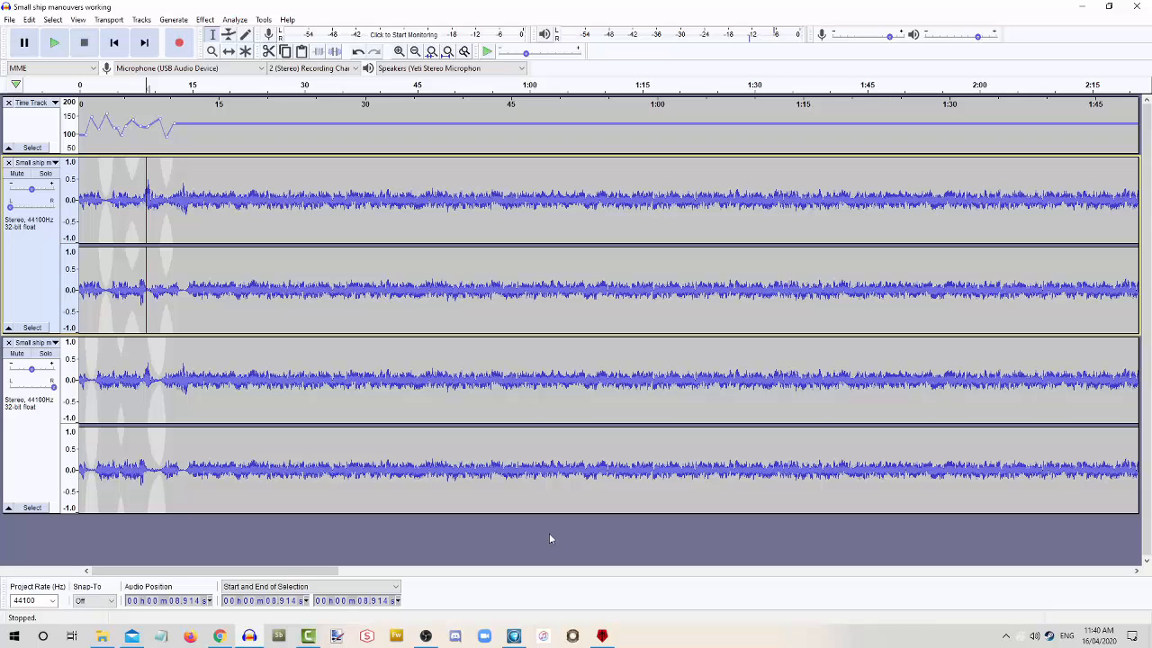